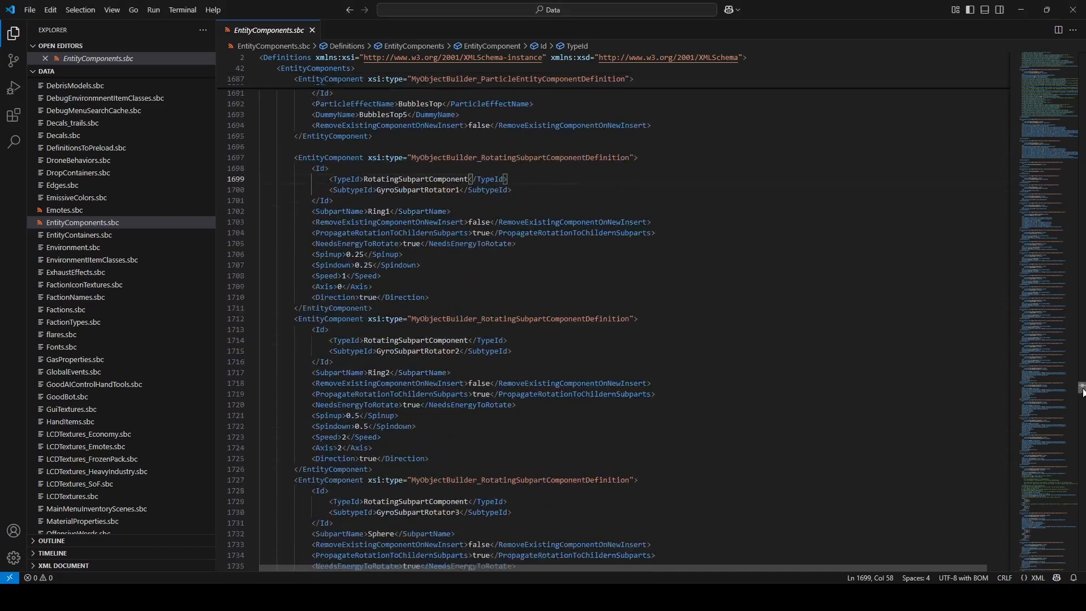
# - Scroll through the Object properties to review the terminal detector's SEUT Highlight Objects entry
pyautogui.scroll(-3)
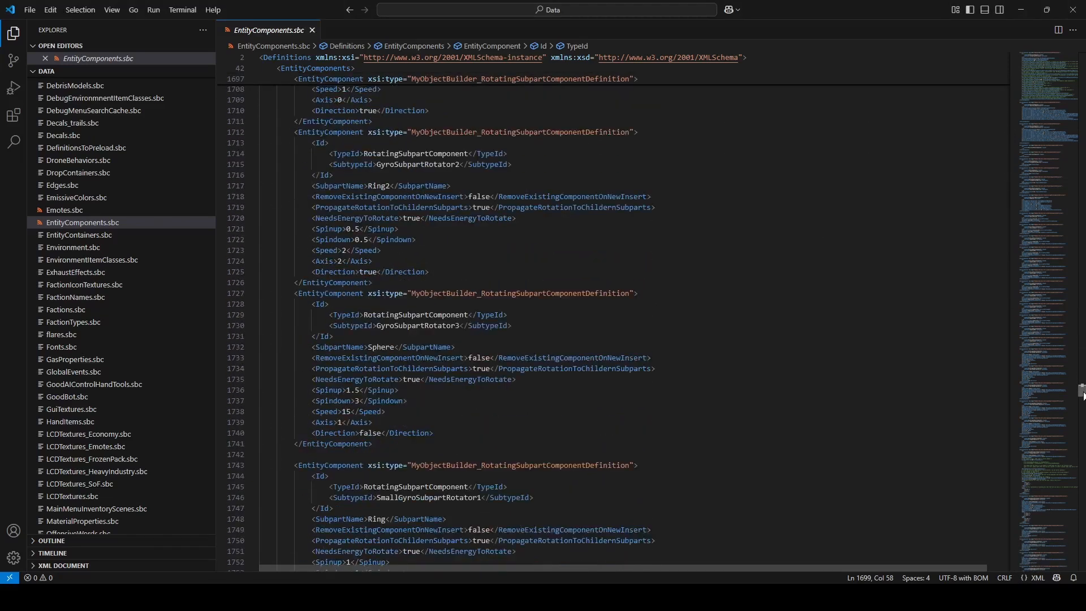
pyautogui.scroll(-3)
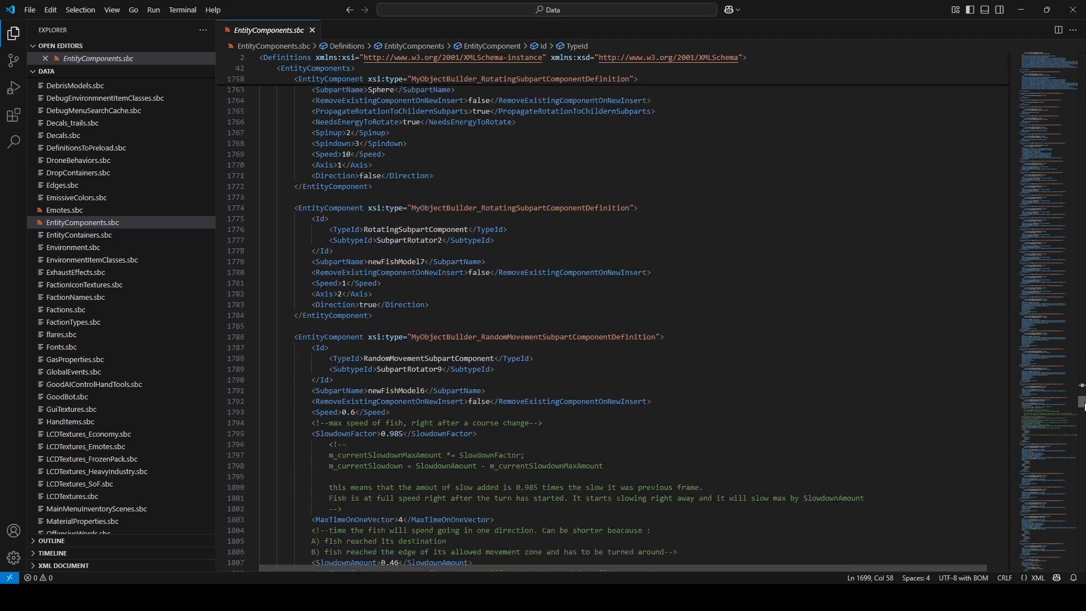
pyautogui.scroll(-3)
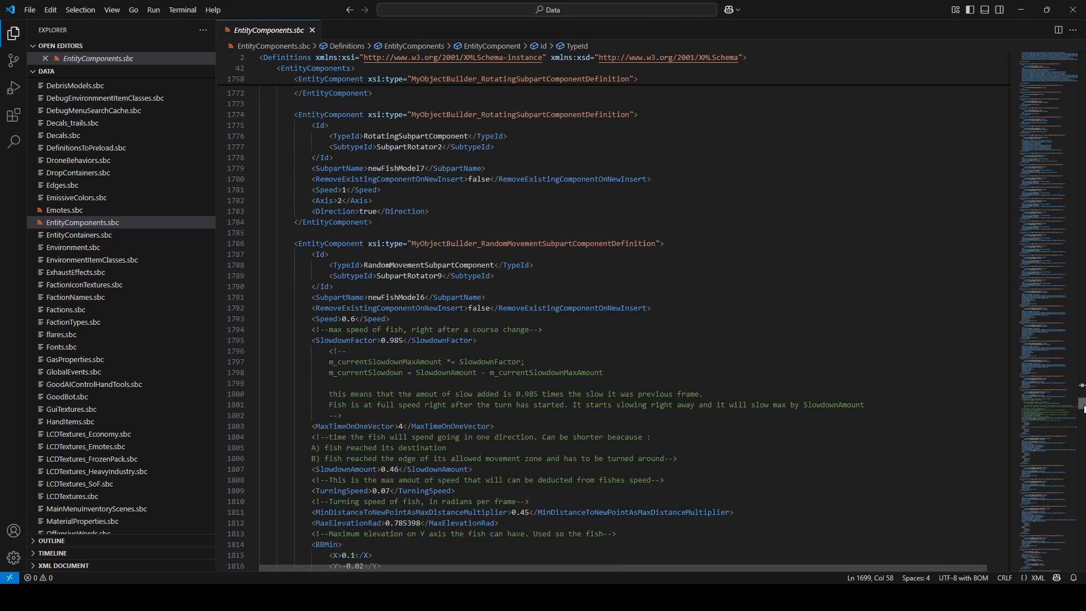
pyautogui.scroll(-3)
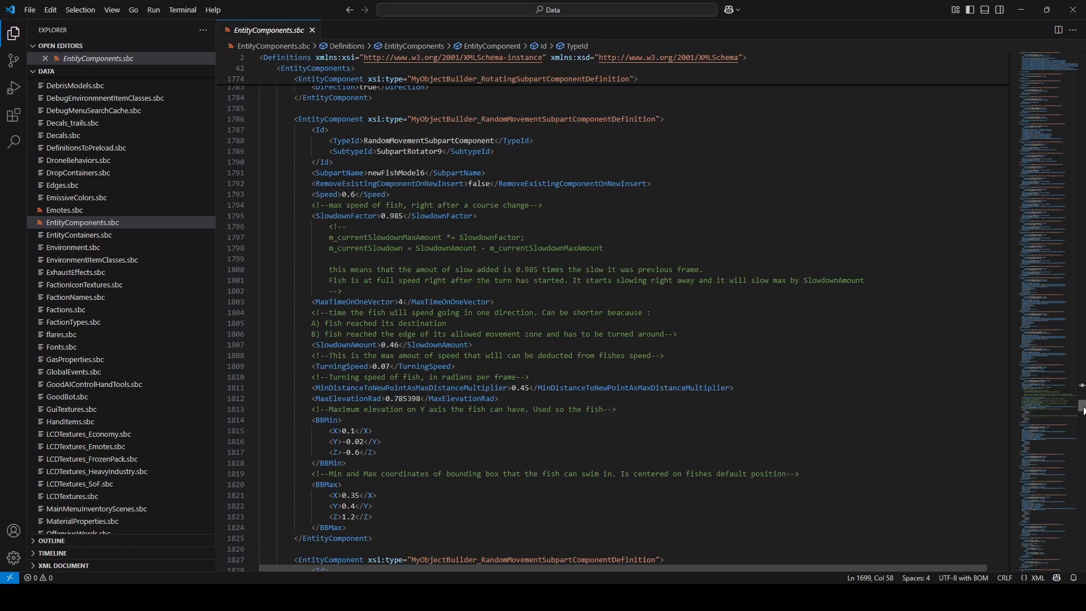
pyautogui.scroll(-3)
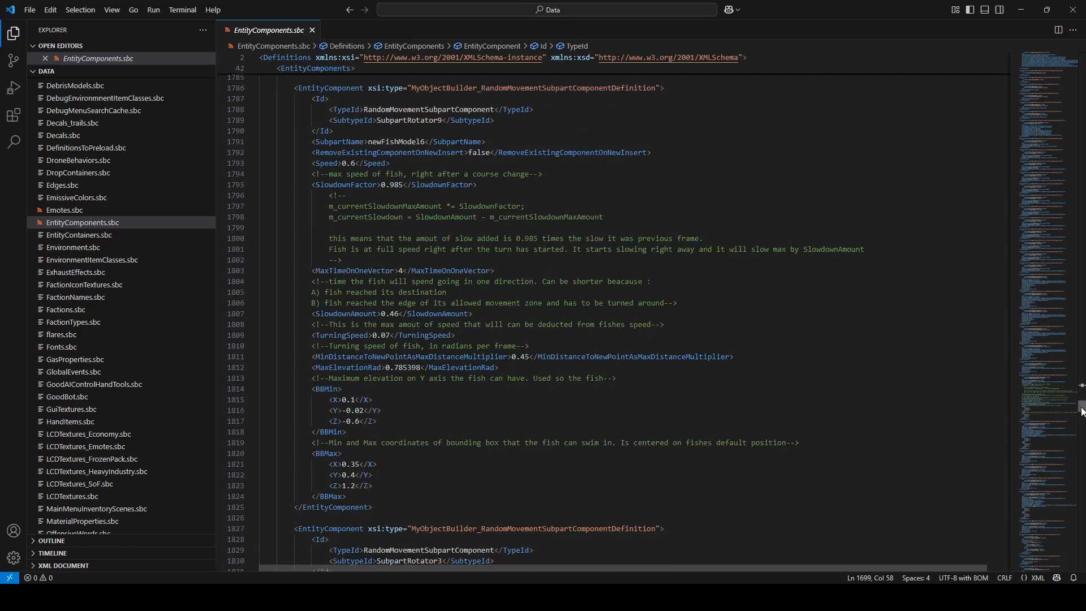
pyautogui.moveTo(164, 290)
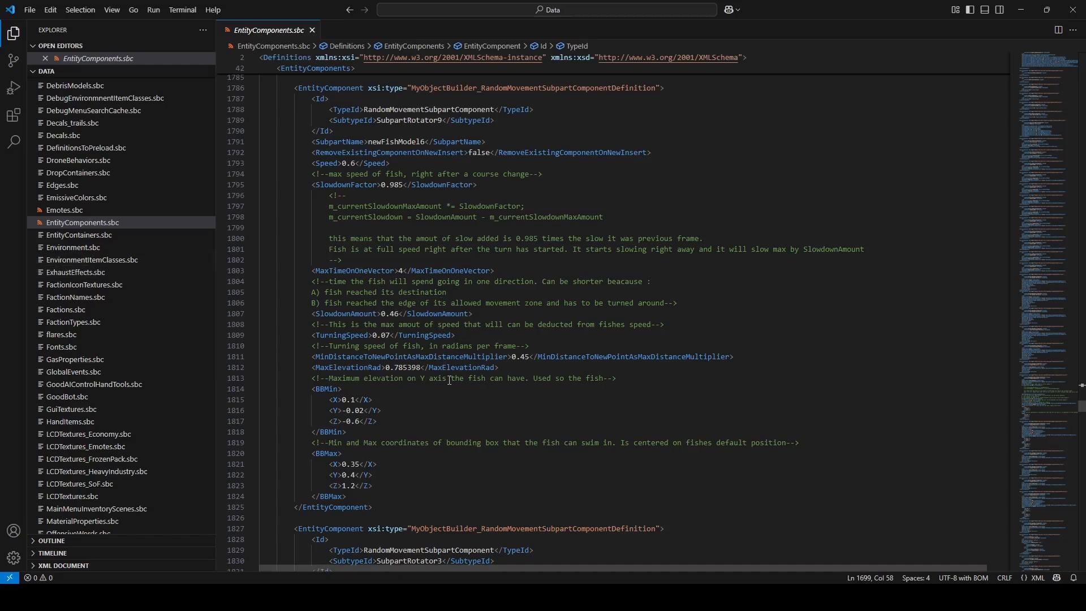
pyautogui.scroll(-3)
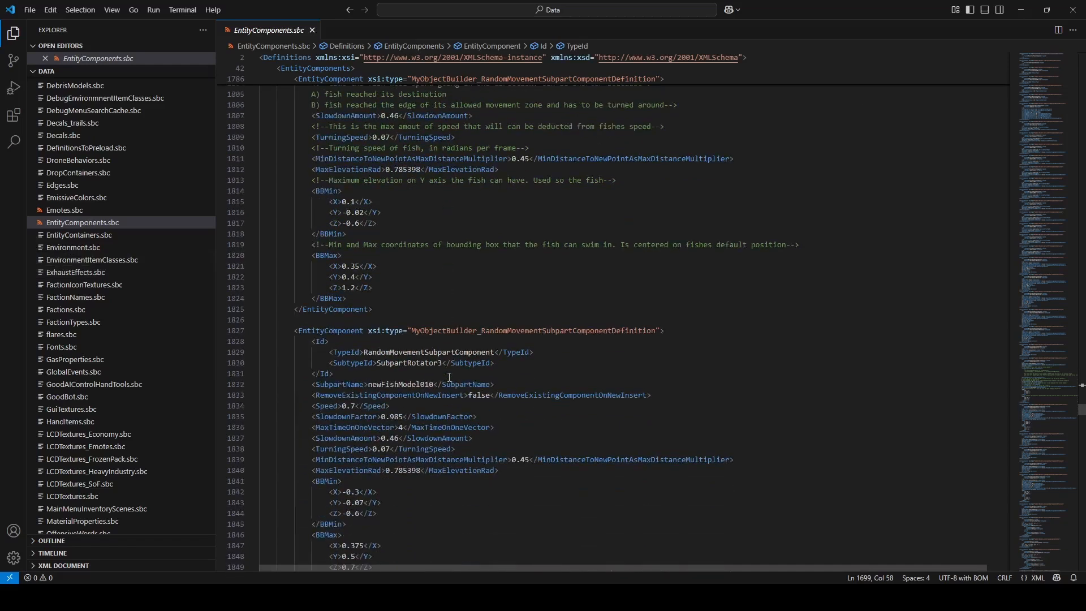
pyautogui.scroll(-3)
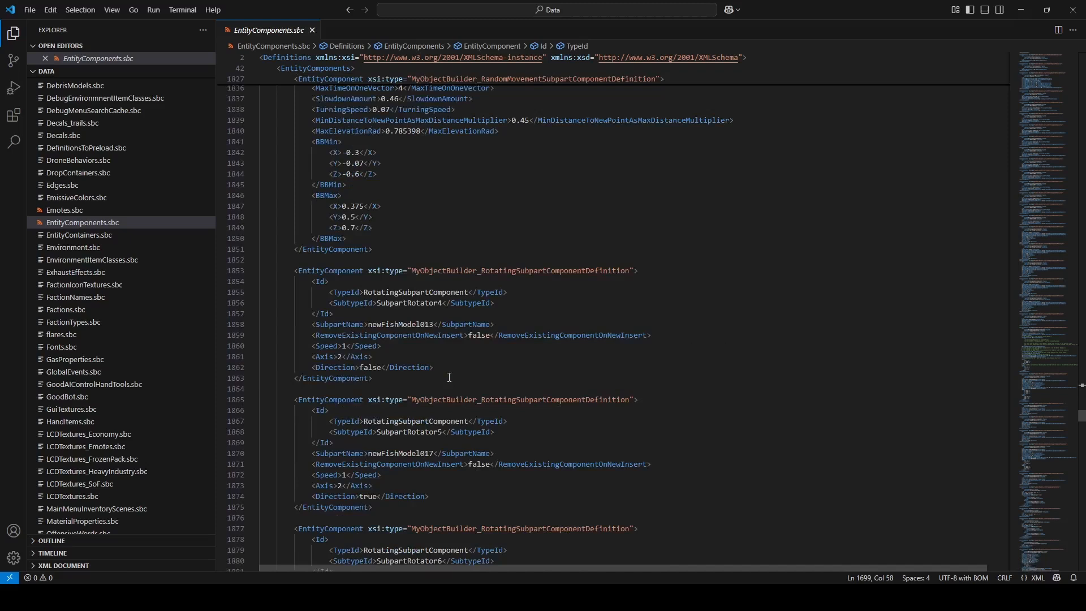
pyautogui.scroll(-3)
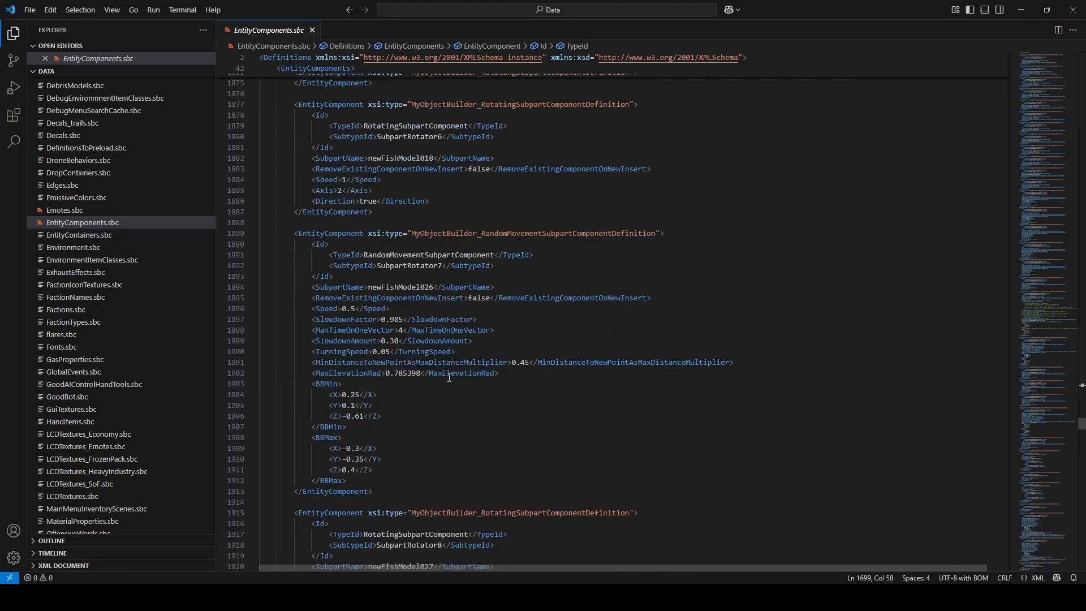
pyautogui.scroll(-3)
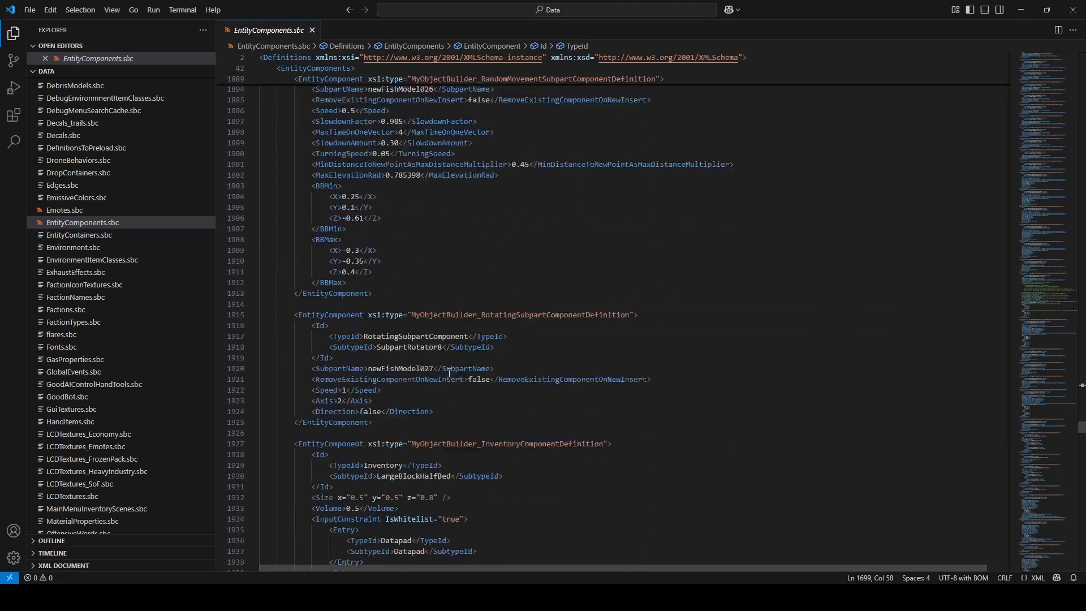
pyautogui.scroll(-3)
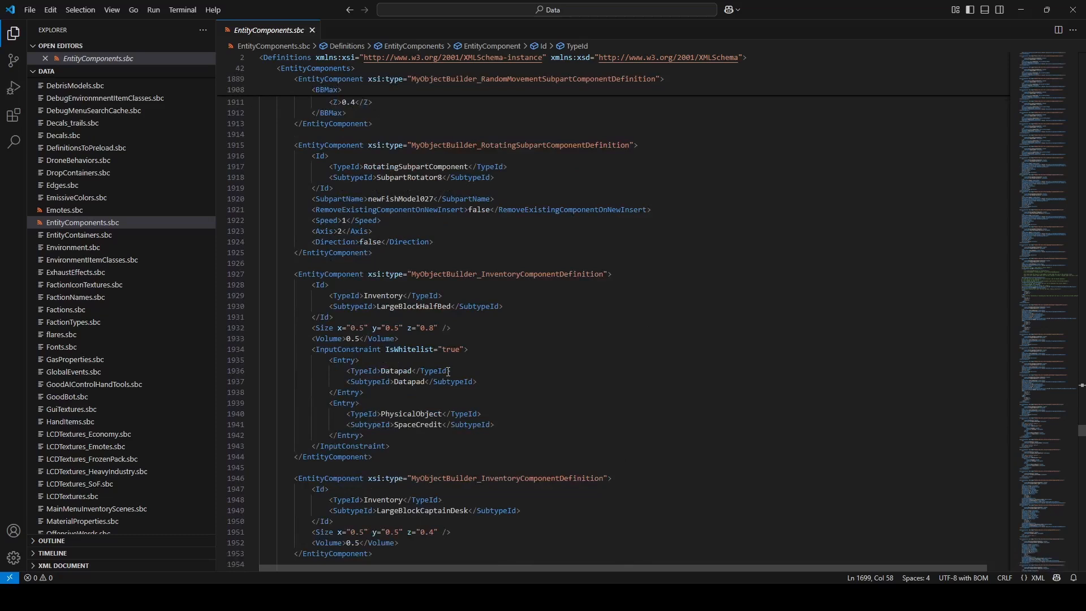
pyautogui.scroll(-3)
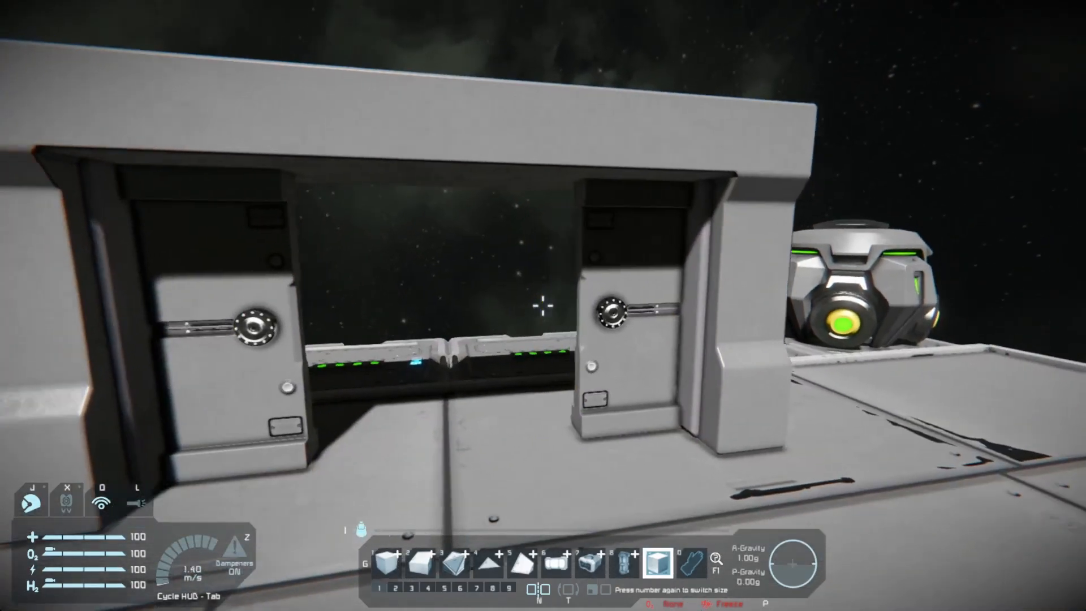
pyautogui.moveTo(545, 308)
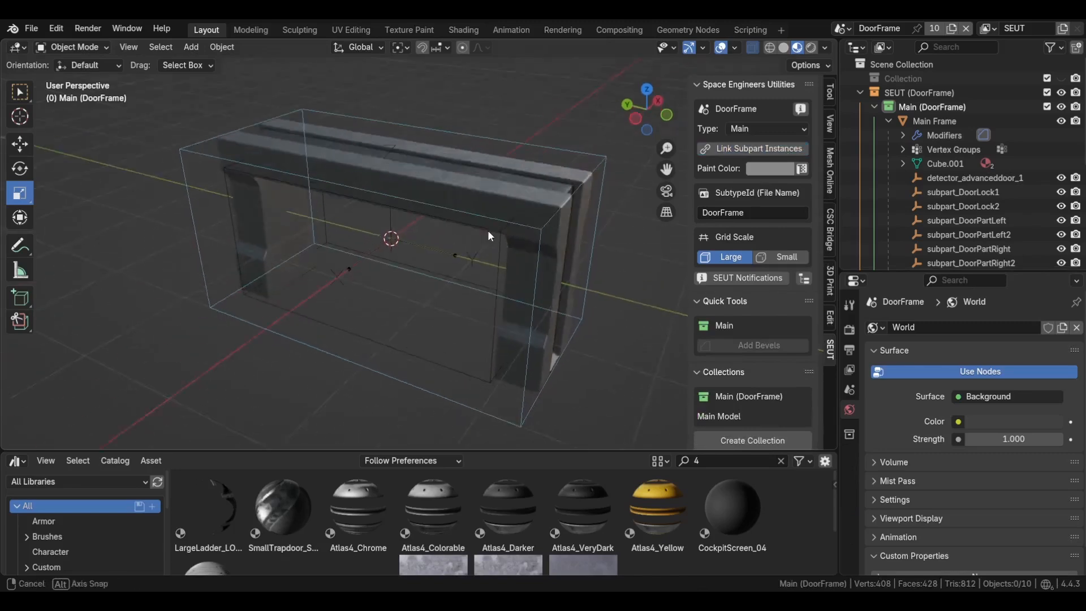
# - Orbit around the door frame and select the detector_advanceddoor_1 empty
pyautogui.moveTo(488, 236); pyautogui.dragTo(683, 284)
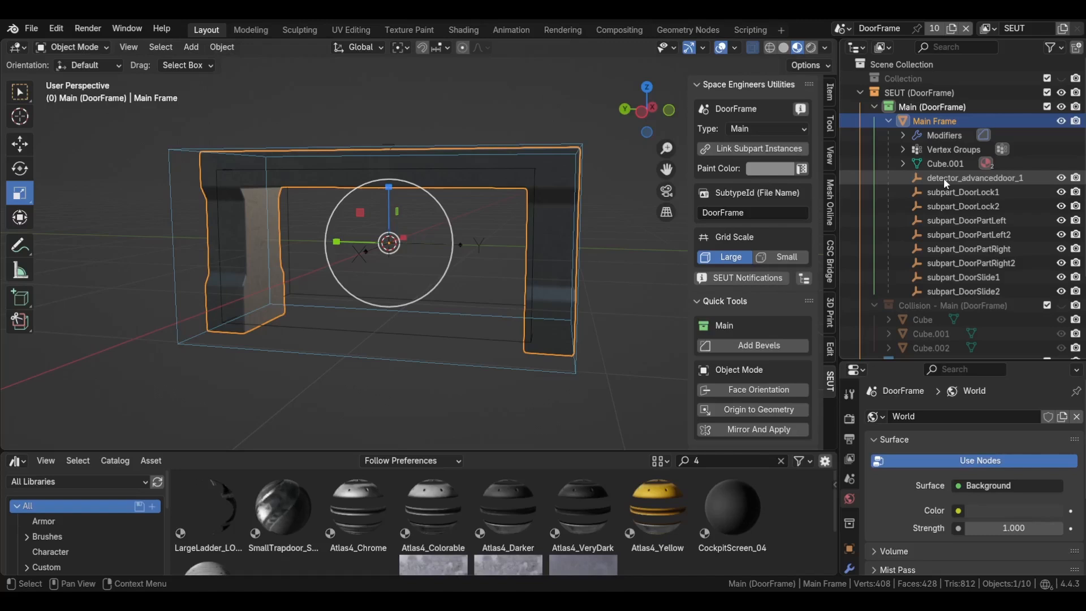
pyautogui.click(981, 177)
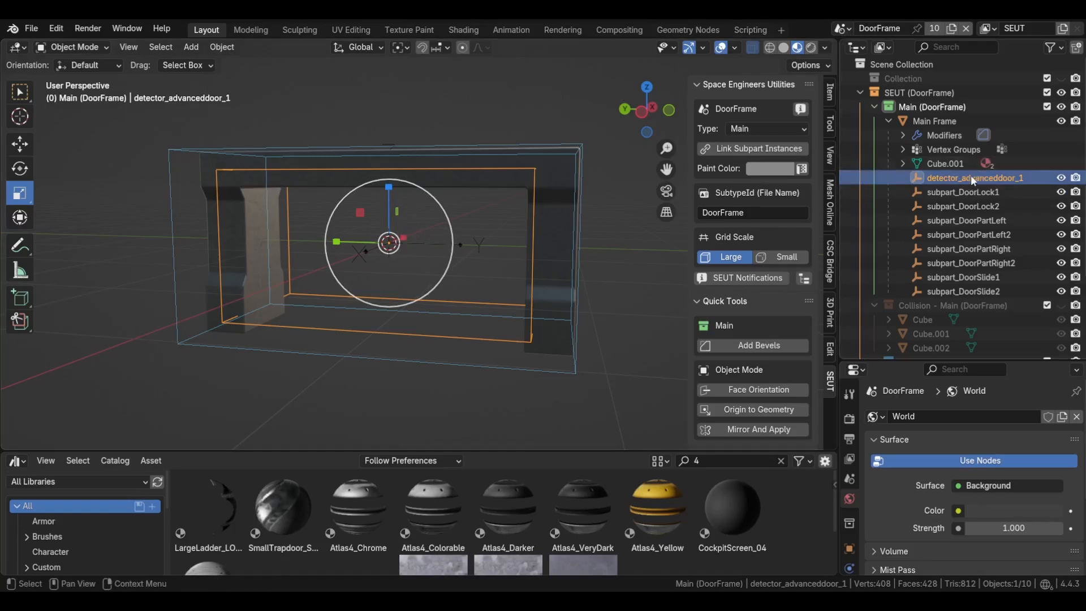
pyautogui.moveTo(960, 185)
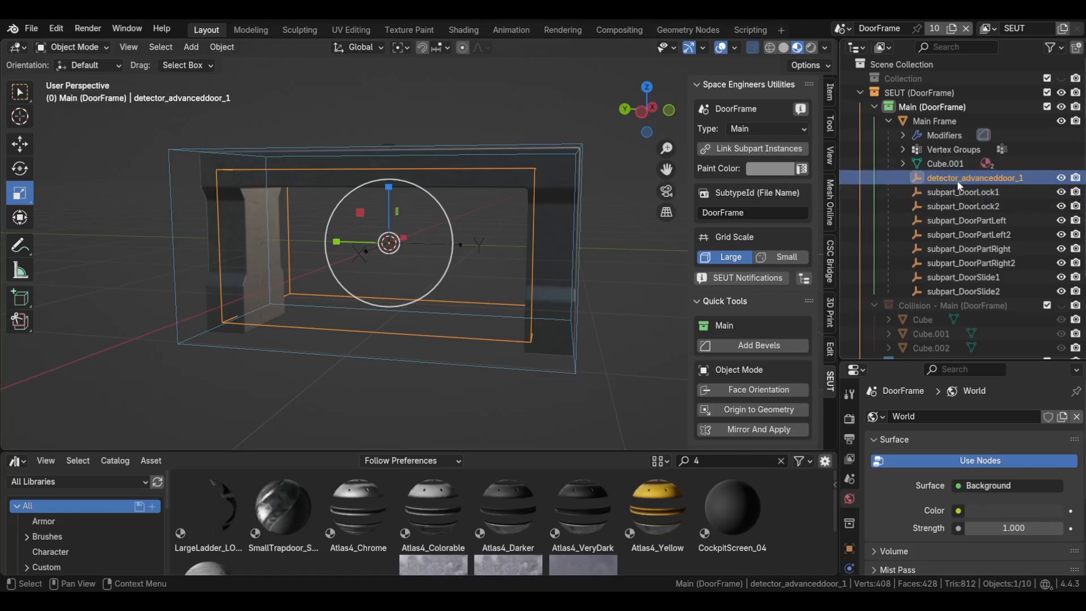
pyautogui.moveTo(1034, 155)
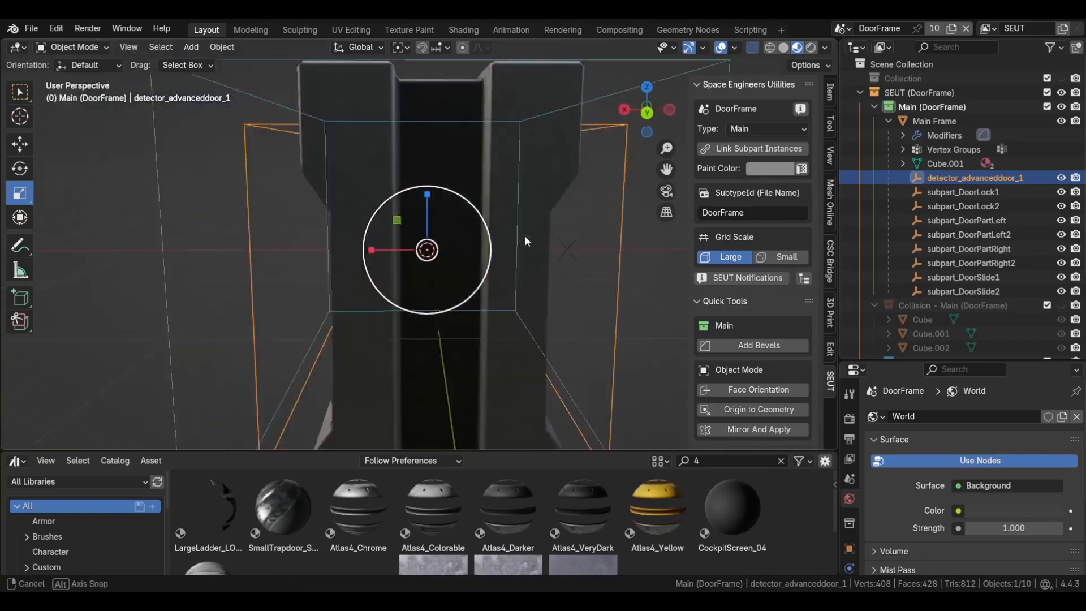
pyautogui.moveTo(523, 241); pyautogui.dragTo(447, 233)
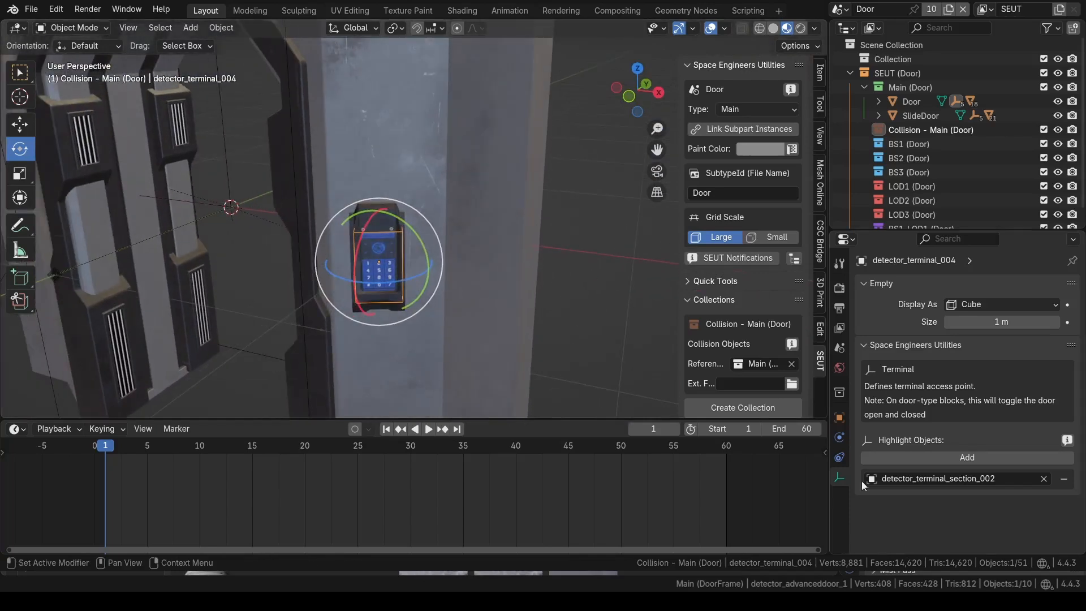
pyautogui.moveTo(839, 477)
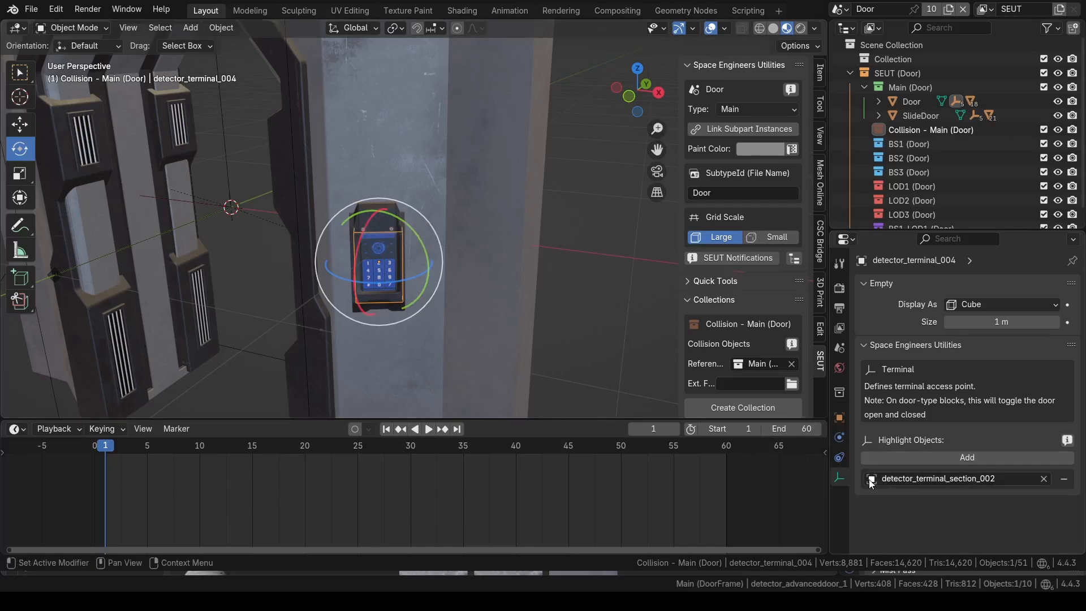
pyautogui.moveTo(1025, 479)
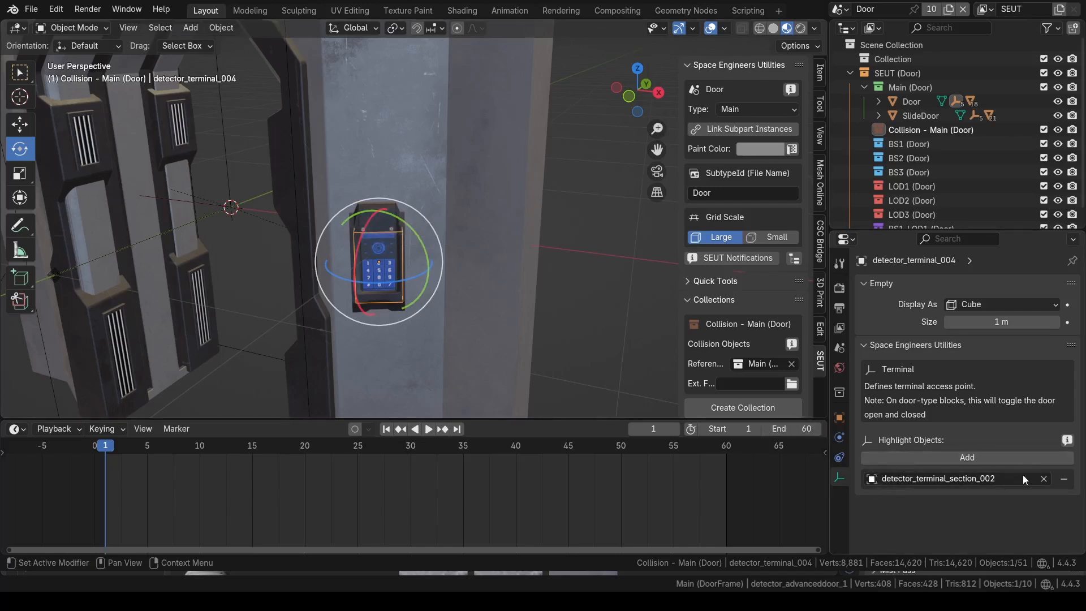
pyautogui.moveTo(1026, 479)
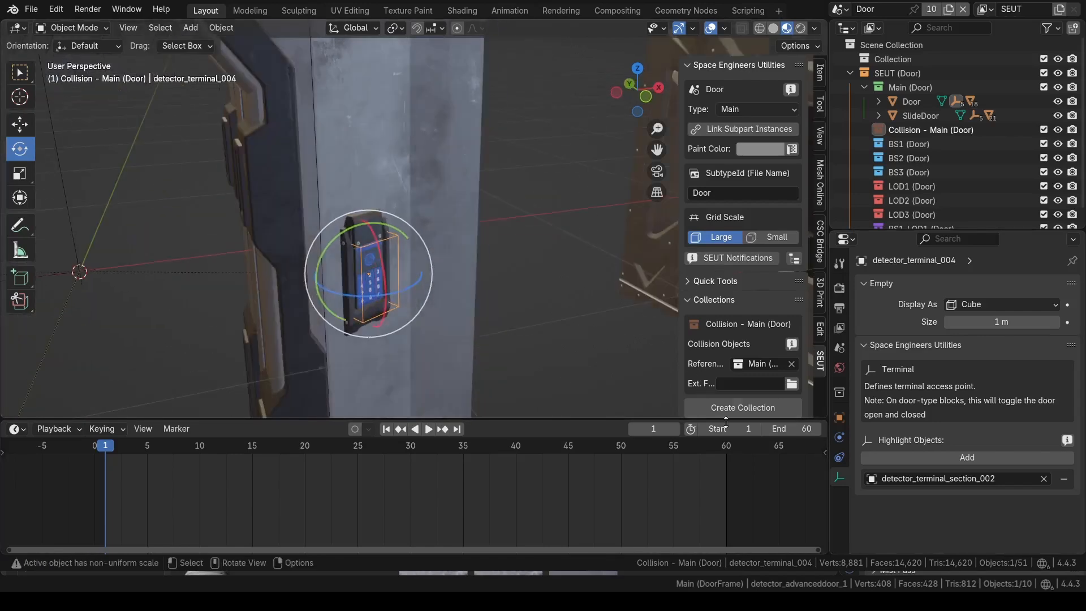
pyautogui.click(957, 478)
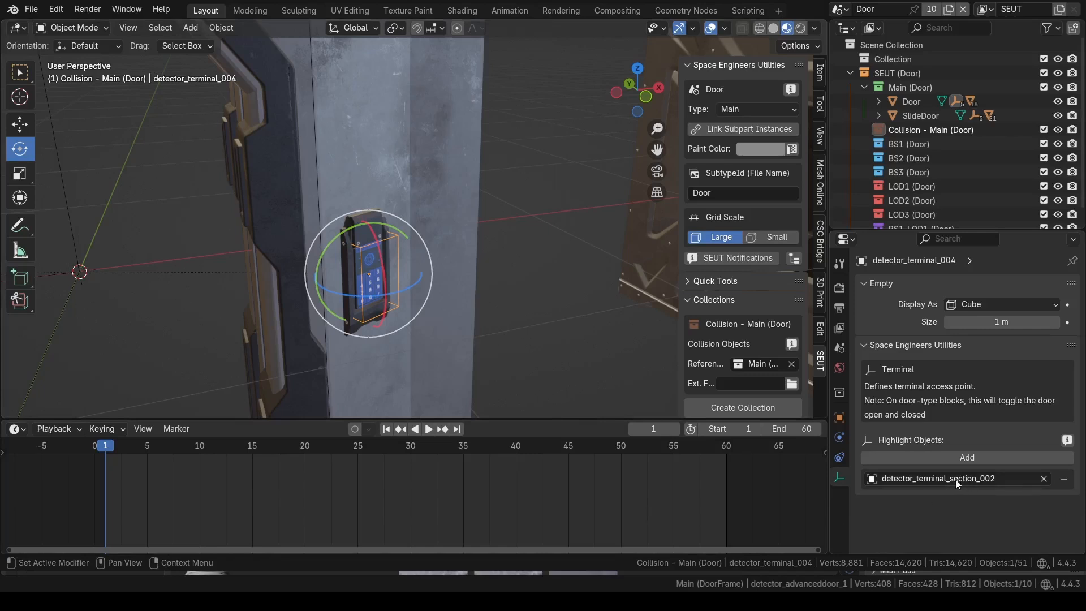
pyautogui.moveTo(981, 489)
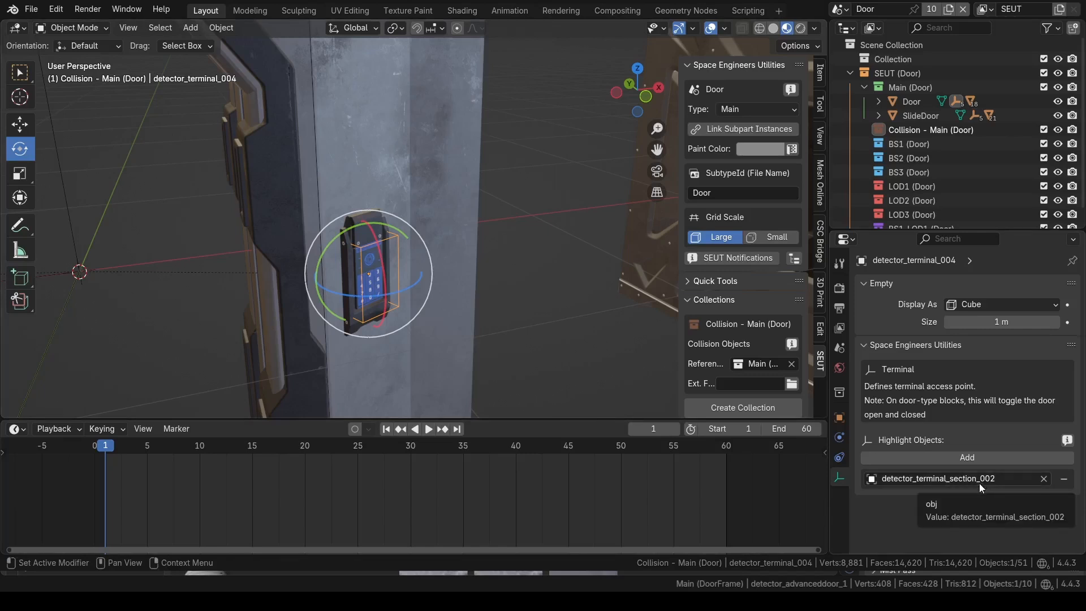
pyautogui.moveTo(949, 481)
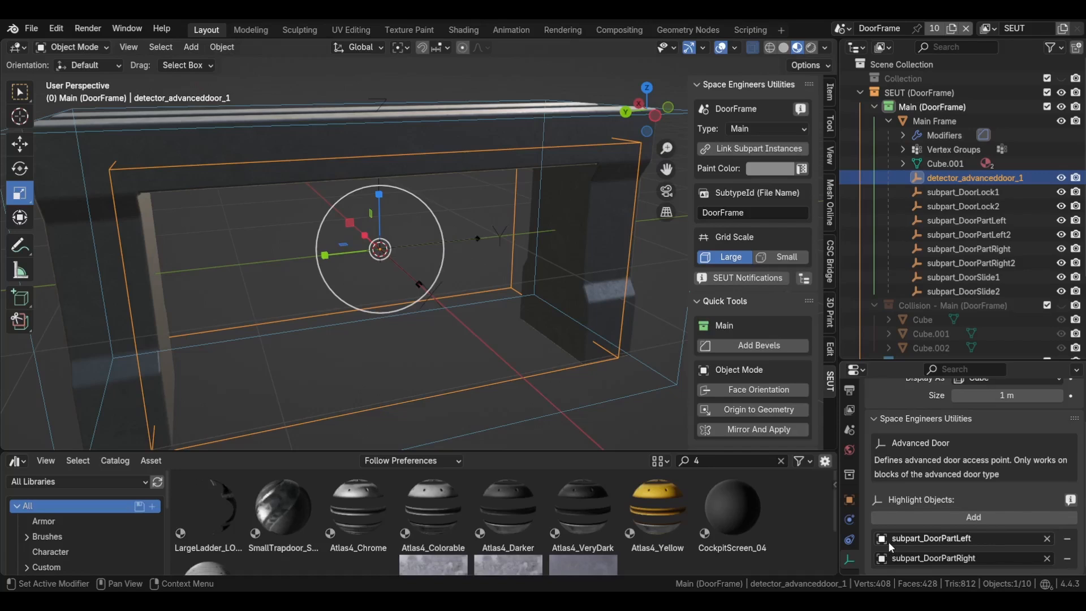
pyautogui.moveTo(952, 552)
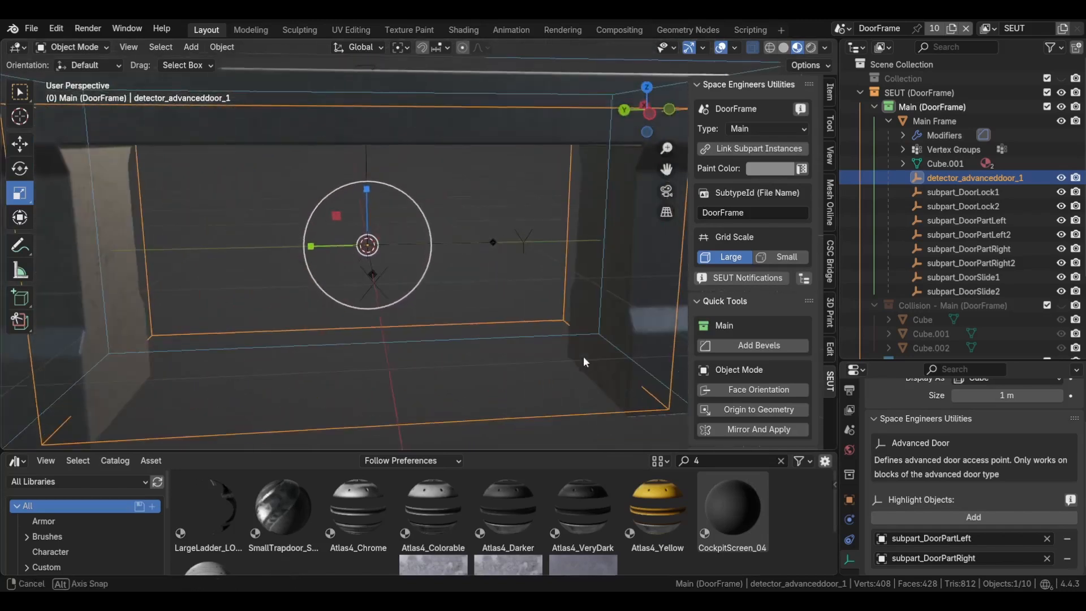
# - Orbit the view around the inside of the frame
pyautogui.moveTo(584, 362); pyautogui.dragTo(645, 357)
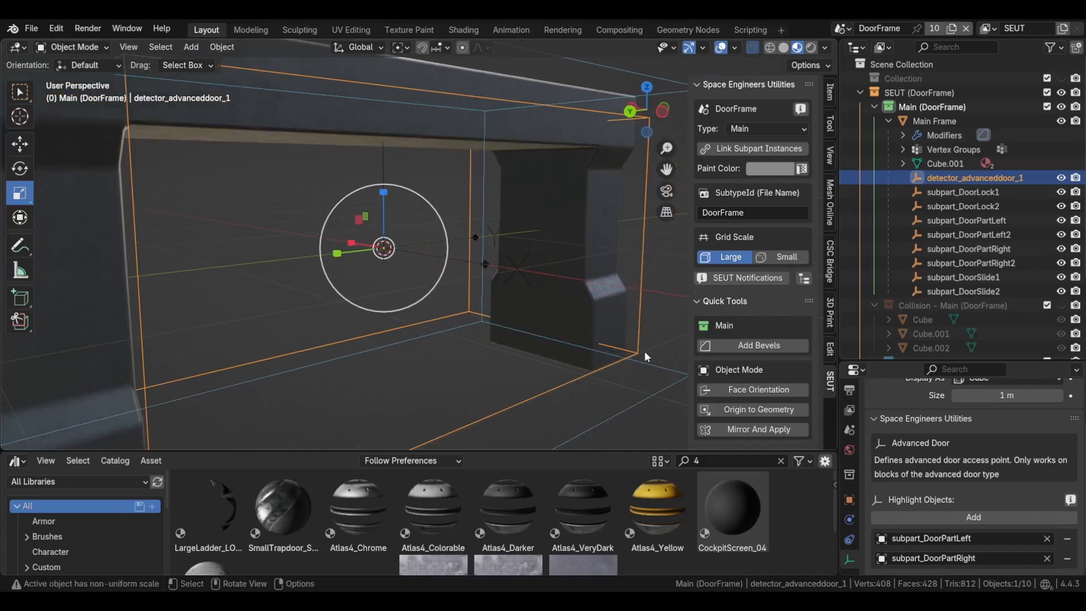
pyautogui.moveTo(578, 365)
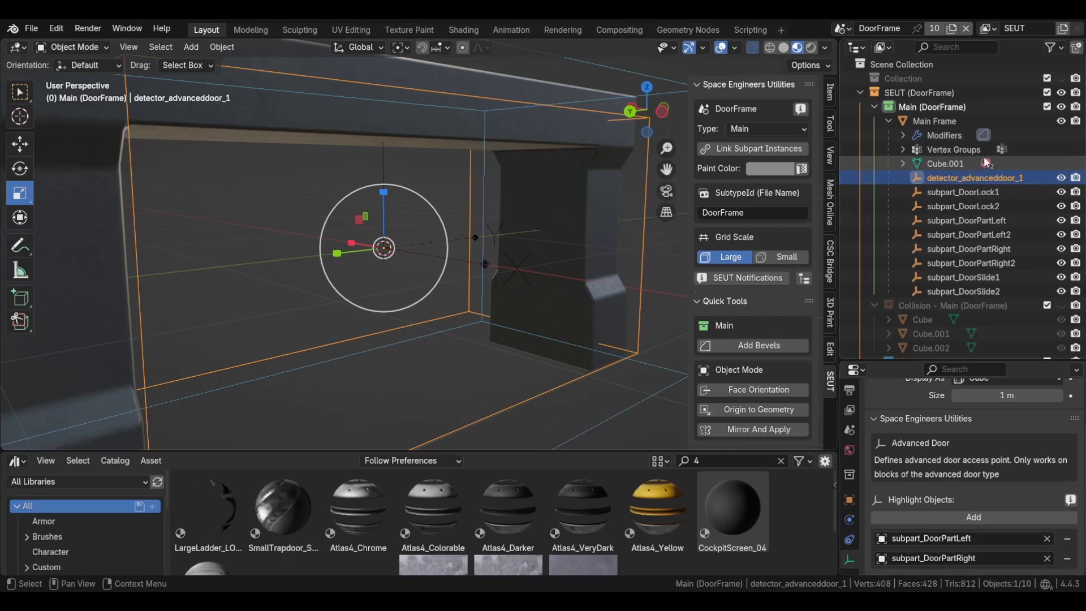
pyautogui.moveTo(993, 285)
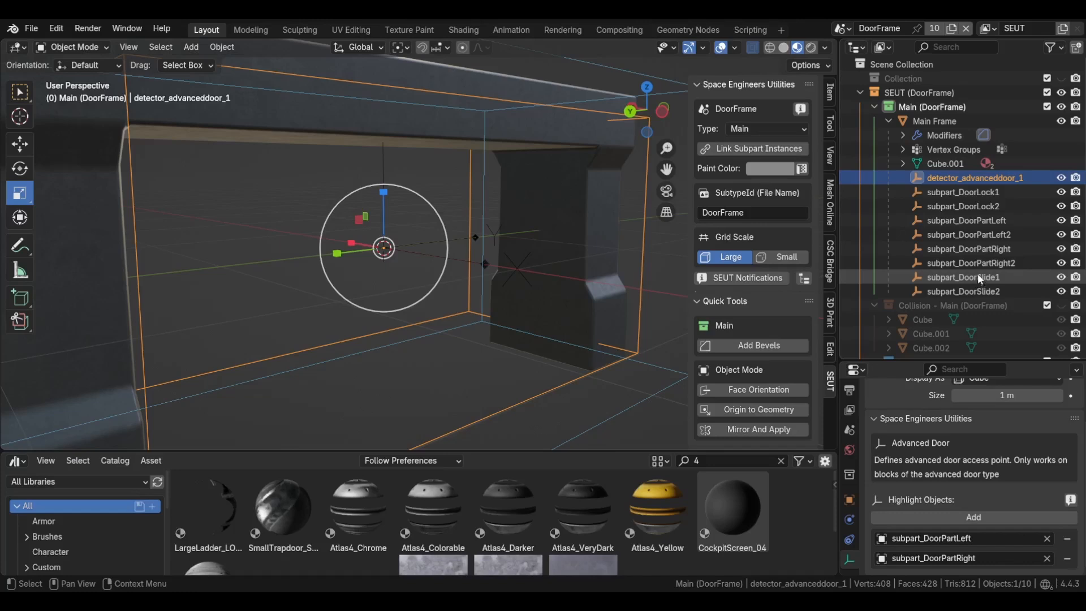
# - Link subpart instances, then check Subpart Scenes of subpart_DoorLock1, subpart_DoorPartRight and subpart_DoorLock2
pyautogui.click(753, 149)
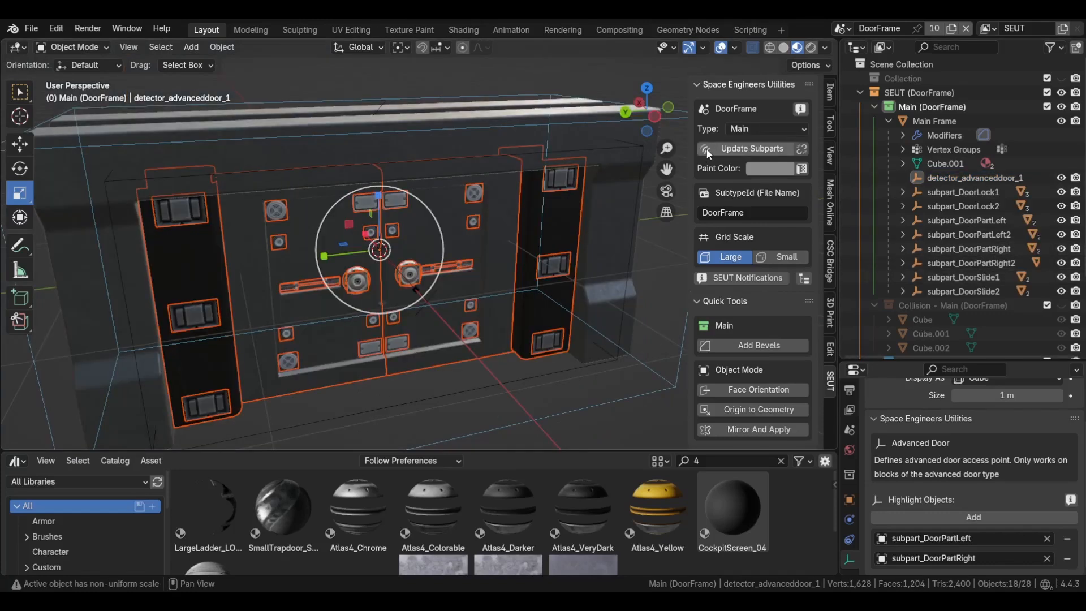
pyautogui.moveTo(483, 416)
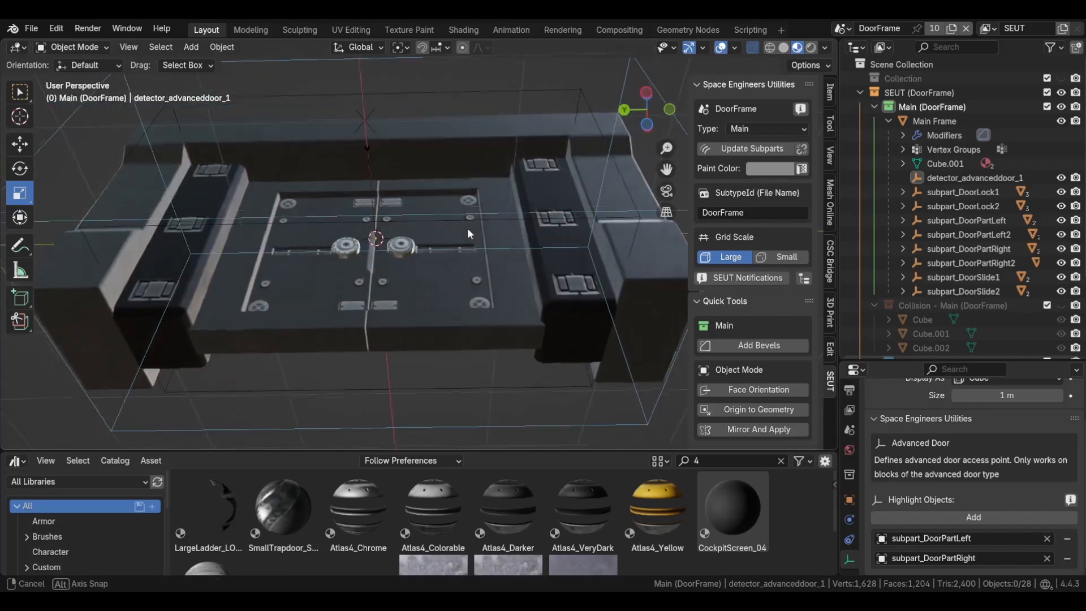
pyautogui.click(555, 216)
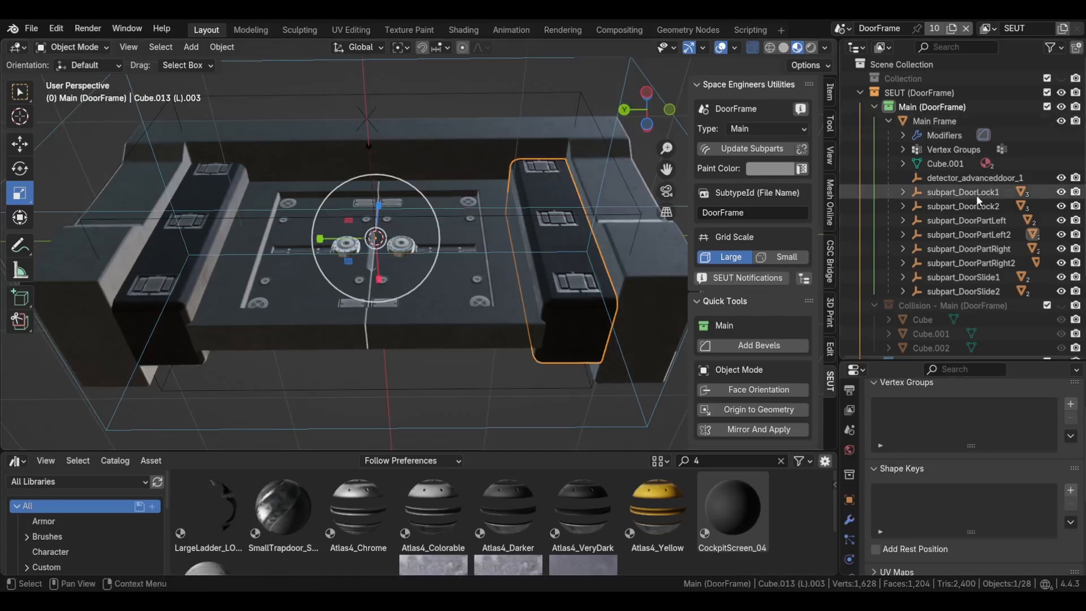
pyautogui.click(955, 192)
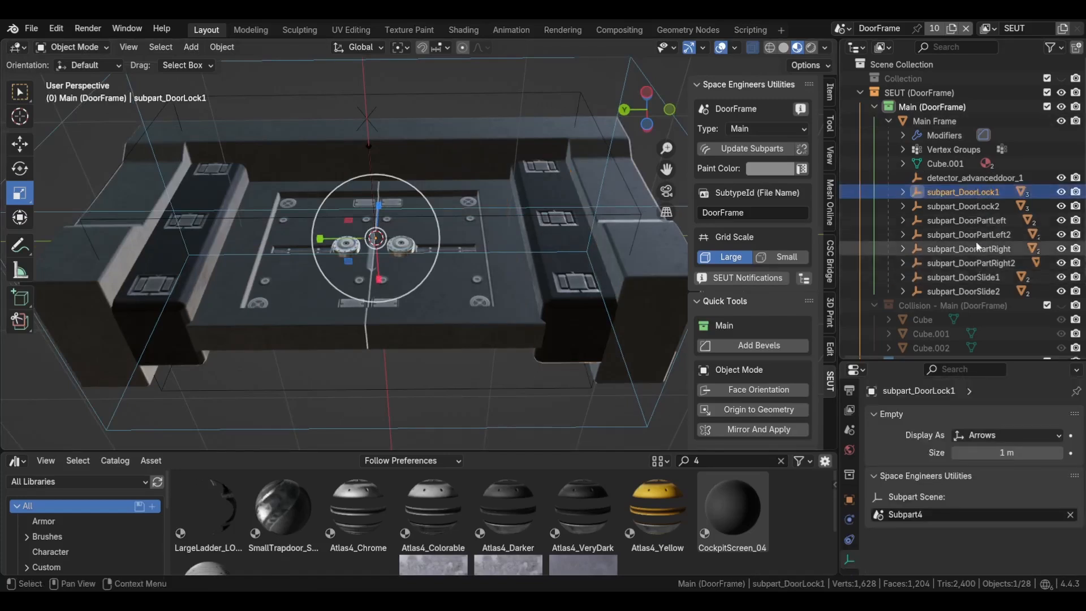
pyautogui.click(969, 248)
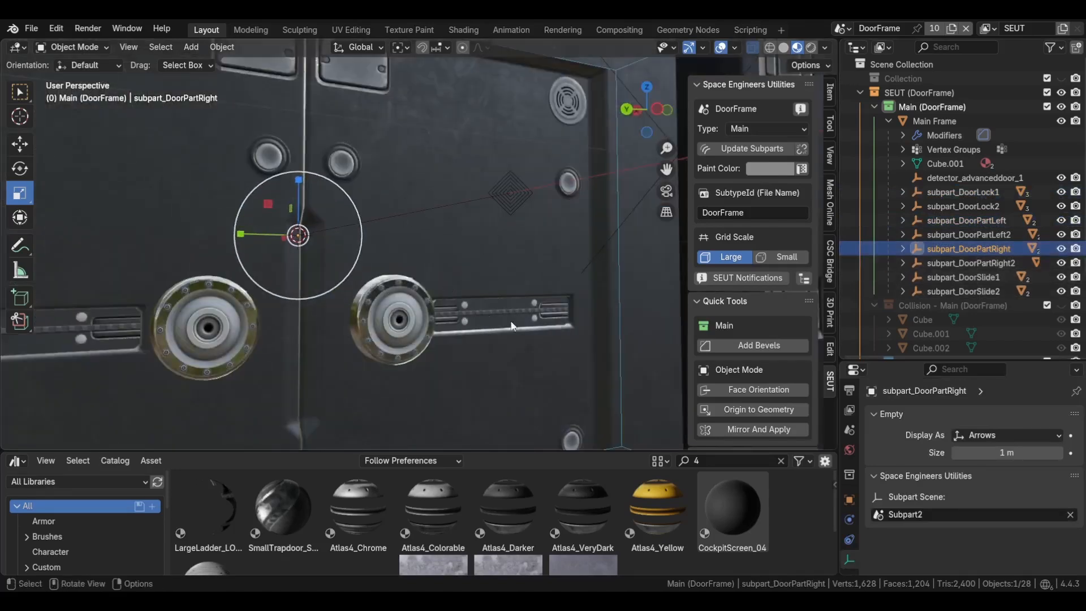
pyautogui.click(390, 325)
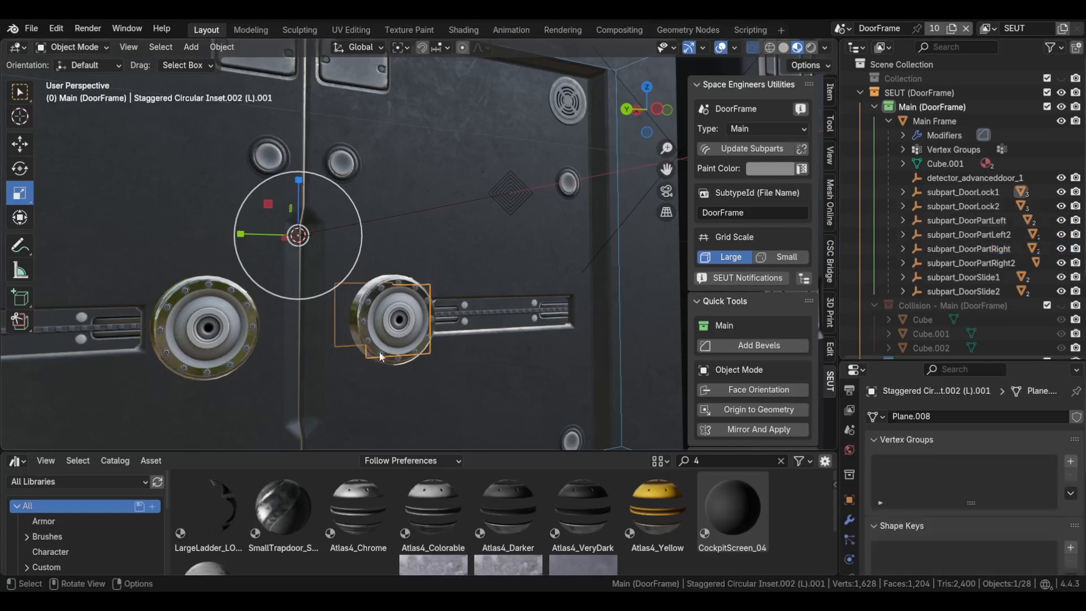
pyautogui.click(963, 191)
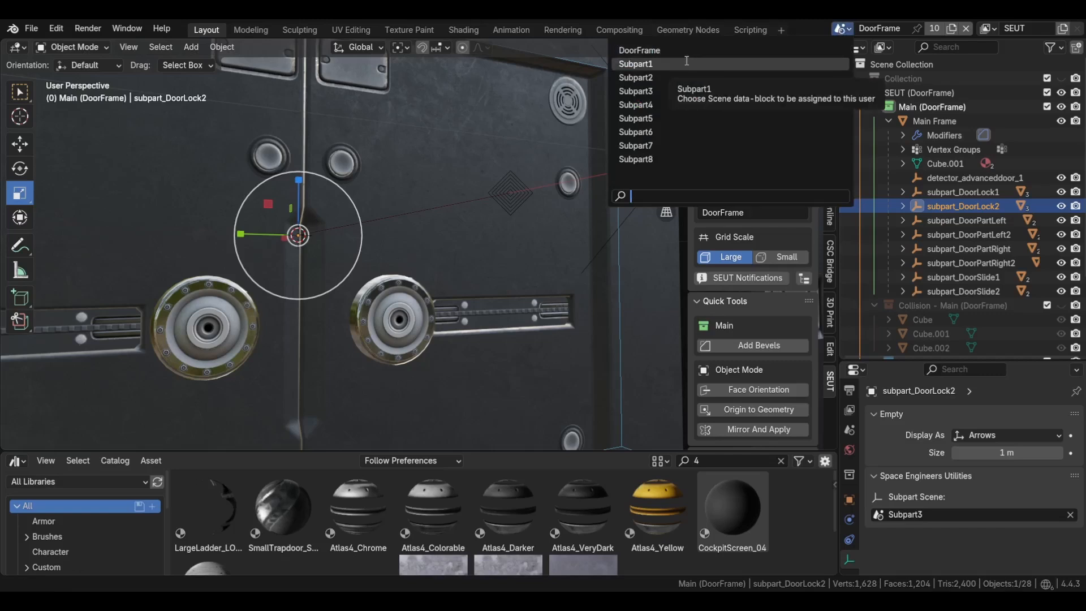
# - Inspect the Subpart1 door panel and Subpart8 slide scenes from the scene dropdown
pyautogui.click(635, 64)
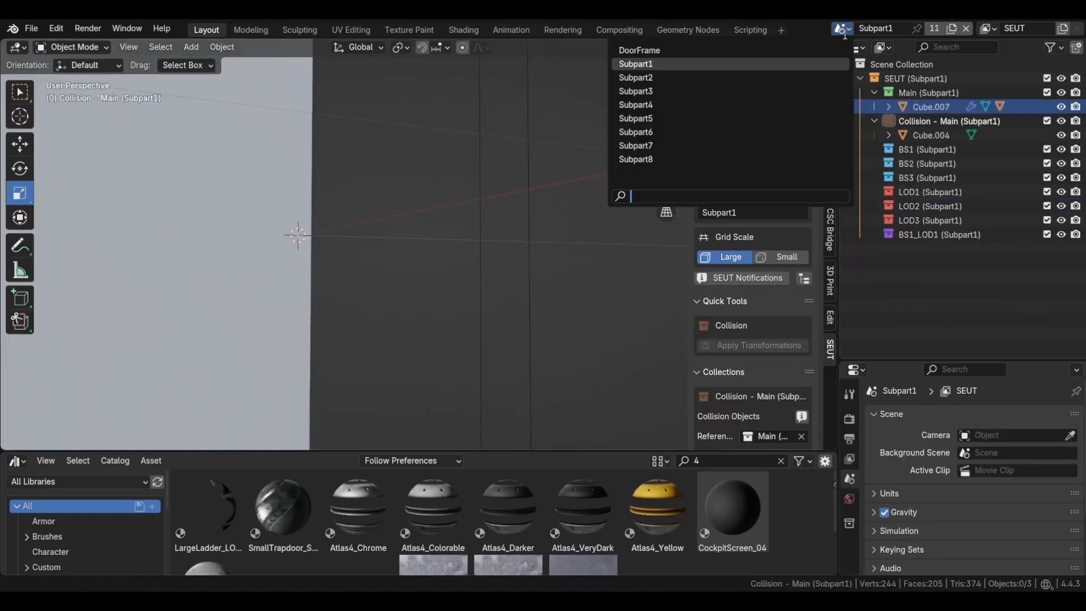
pyautogui.click(636, 64)
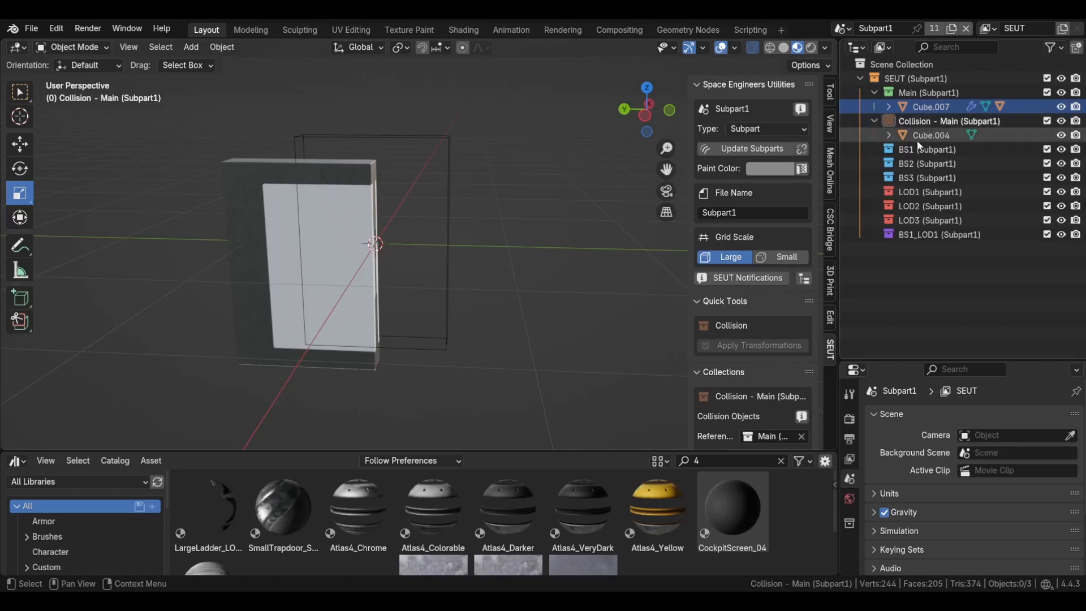
pyautogui.click(930, 135)
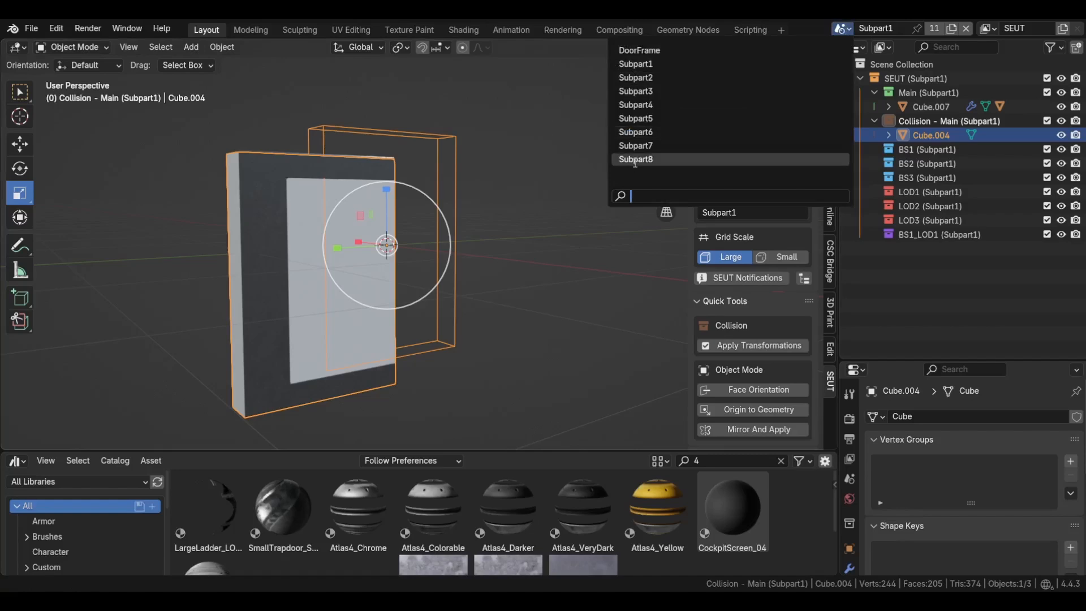
pyautogui.click(636, 159)
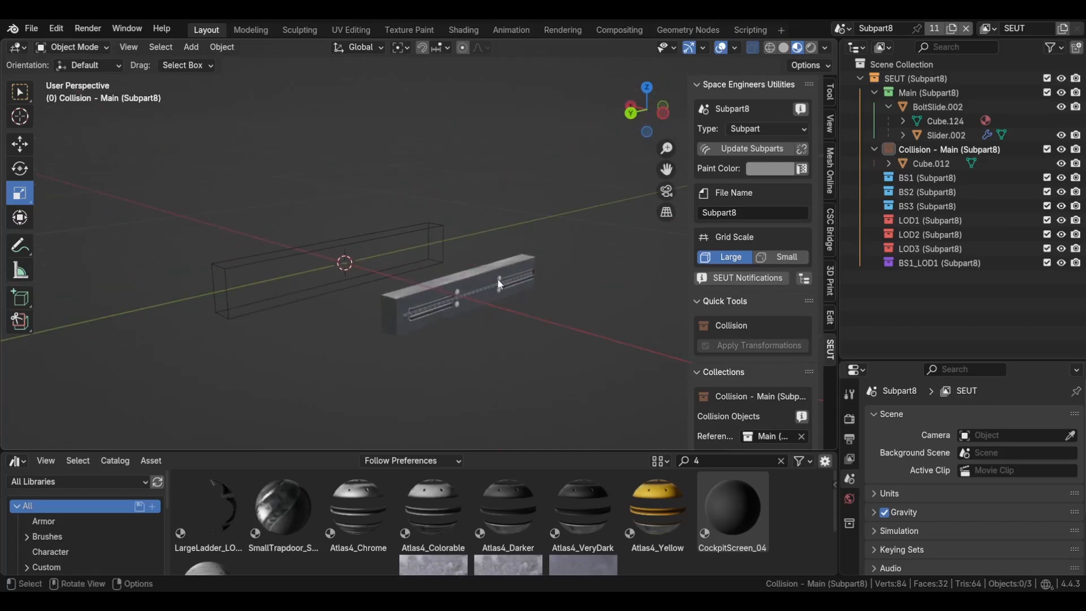
pyautogui.click(931, 164)
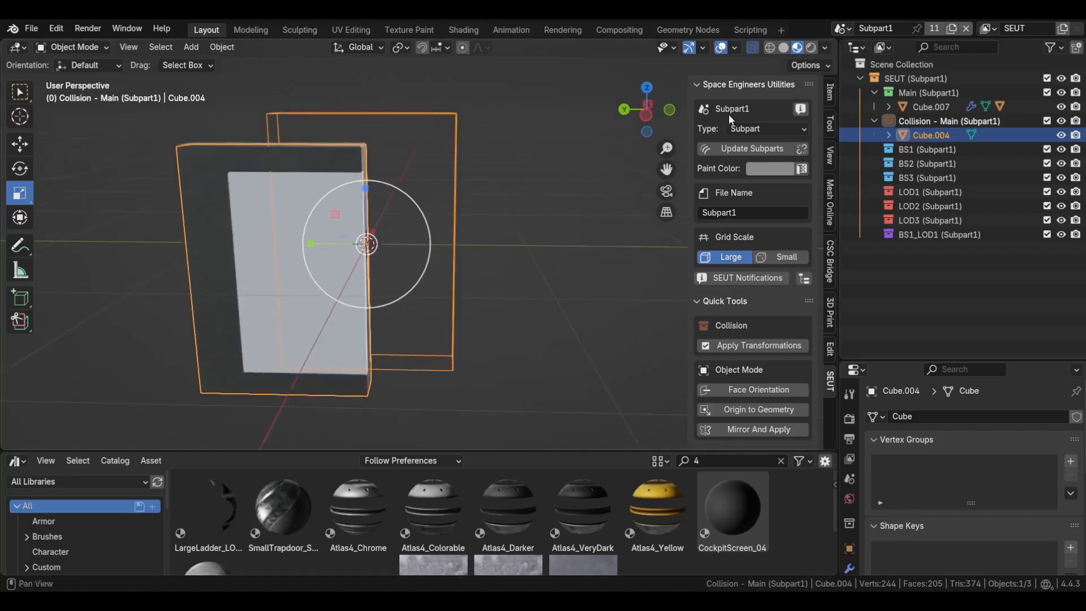
# - Return to the DoorFrame scene and select the subpart_DoorPartLeft and subpart_DoorPartRight empties
pyautogui.click(732, 108)
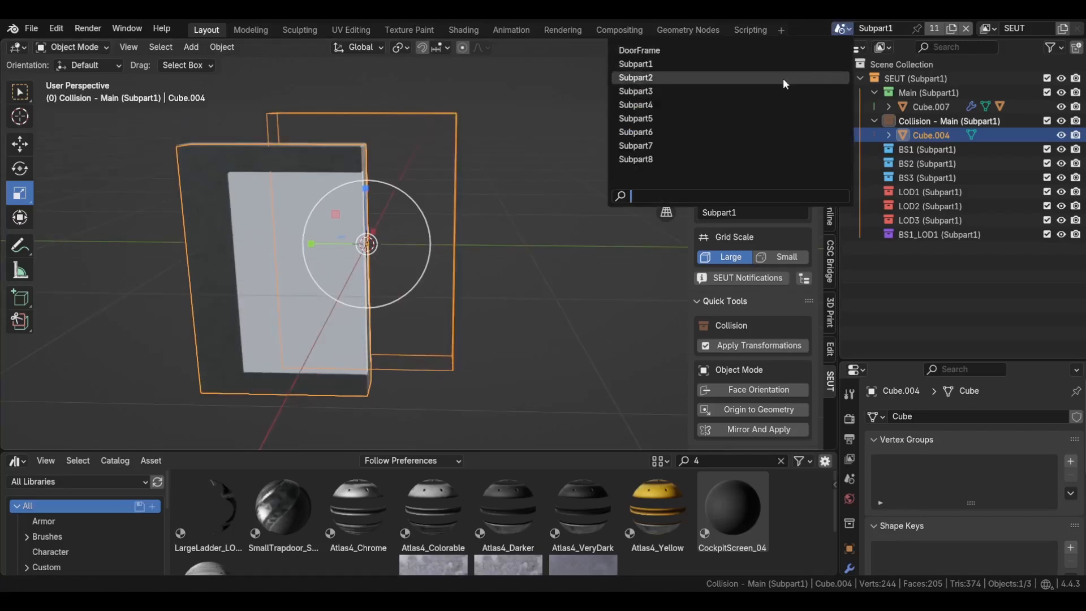
pyautogui.click(635, 77)
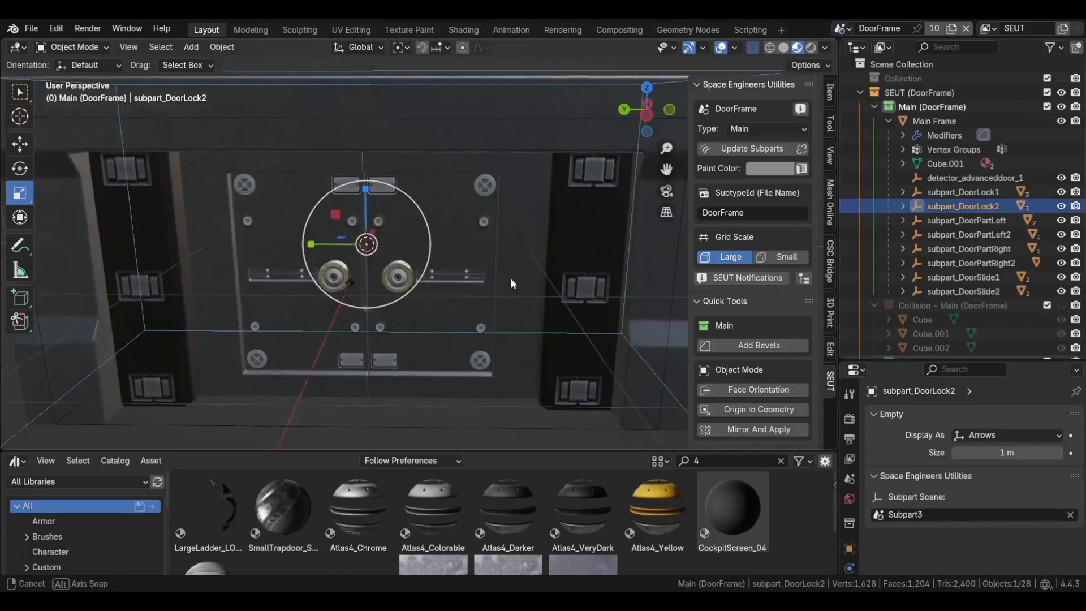
pyautogui.click(967, 220)
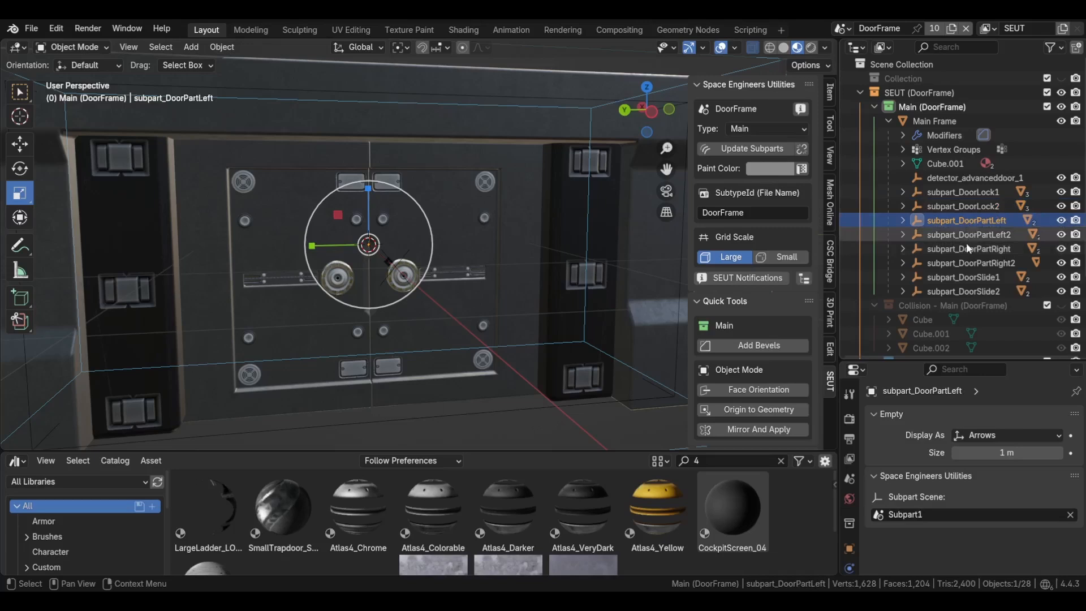
pyautogui.click(968, 248)
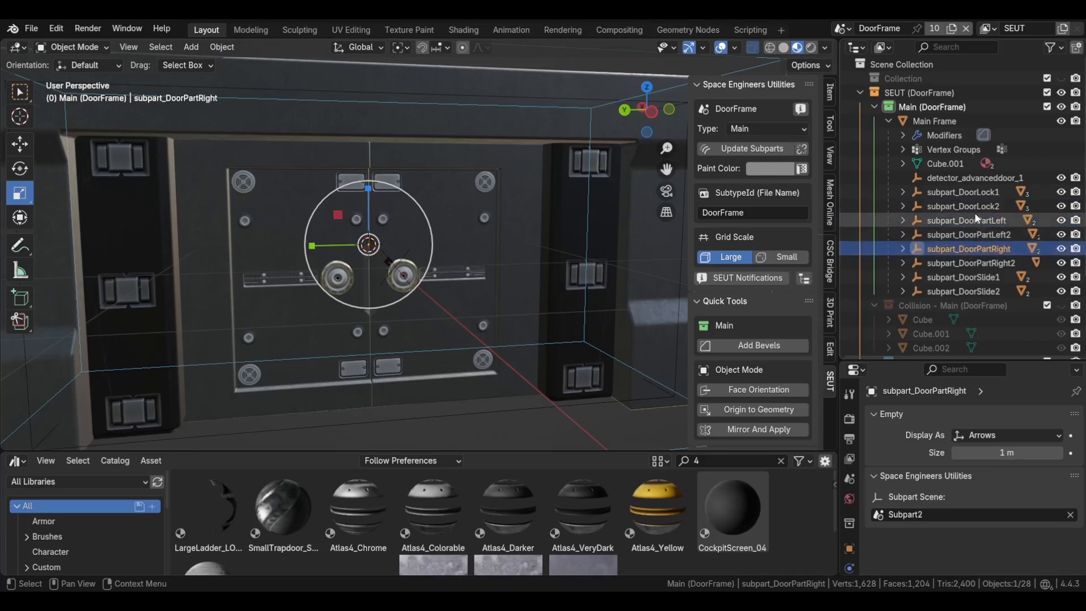
pyautogui.click(966, 220)
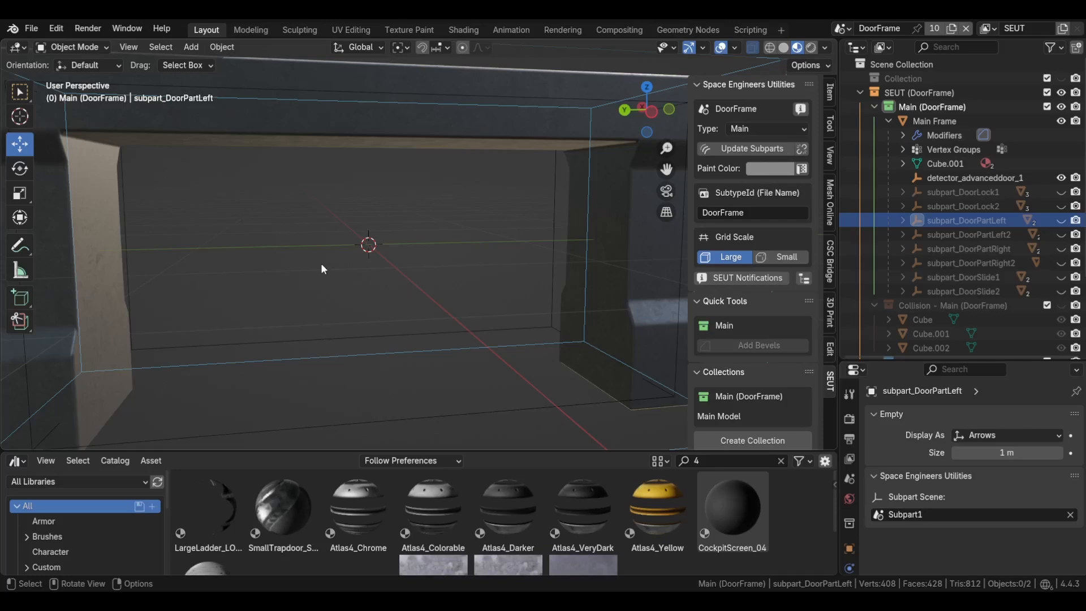
# - Add a custom subpart empty named 'subpart_custom name' and parent it to Main Frame
pyautogui.rightClick(323, 269)
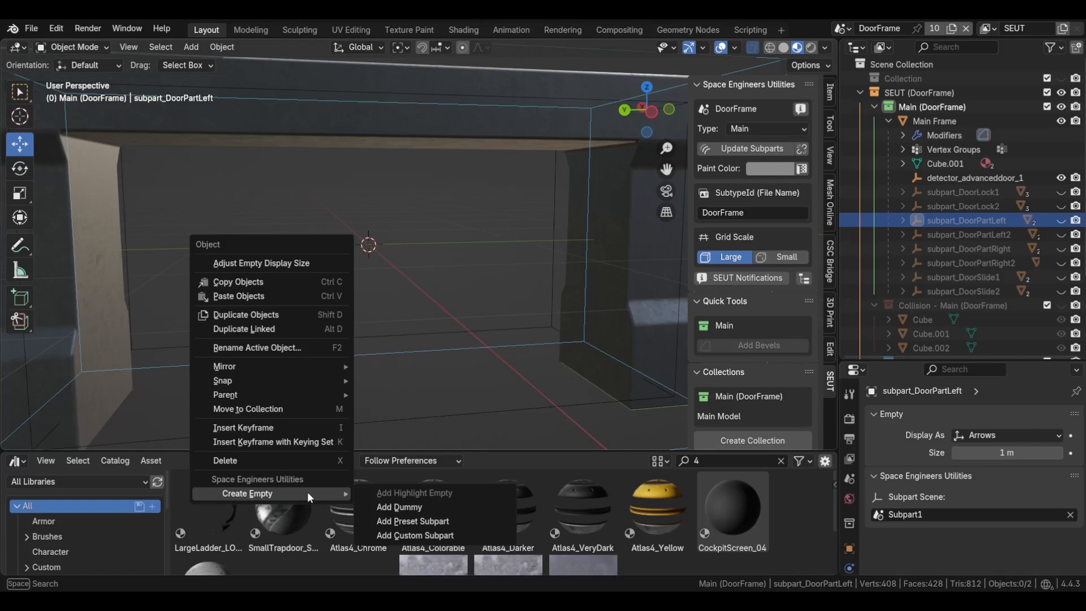
pyautogui.moveTo(303, 503)
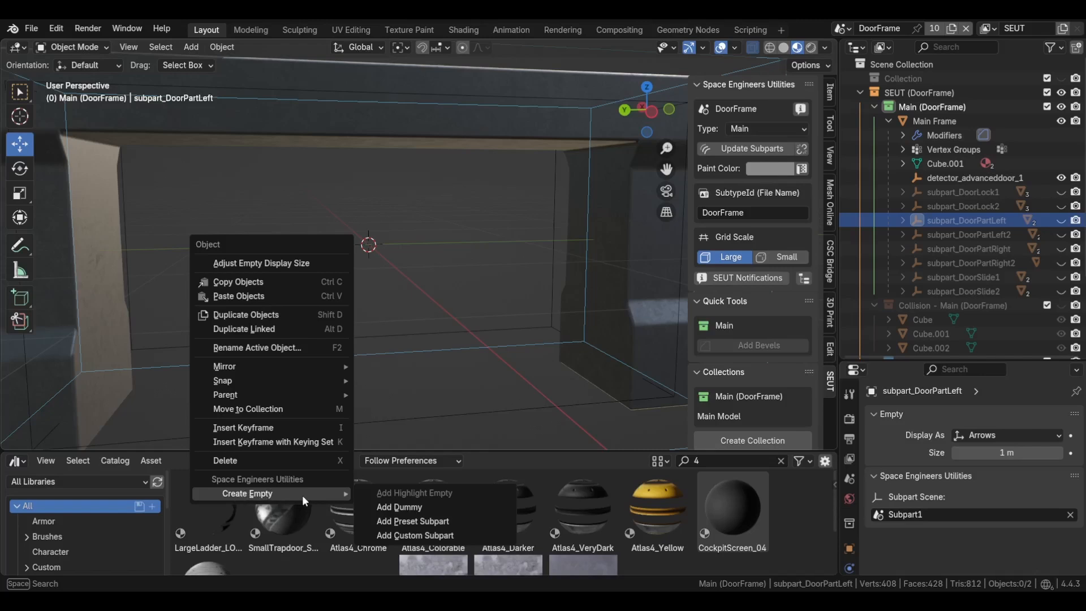
pyautogui.moveTo(378, 521)
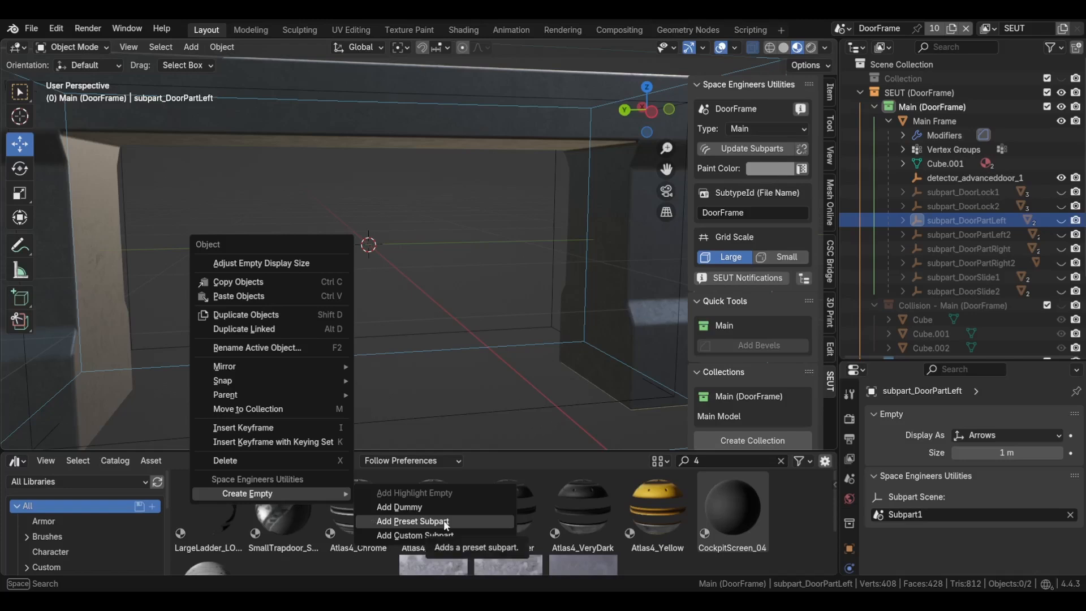
pyautogui.click(412, 521)
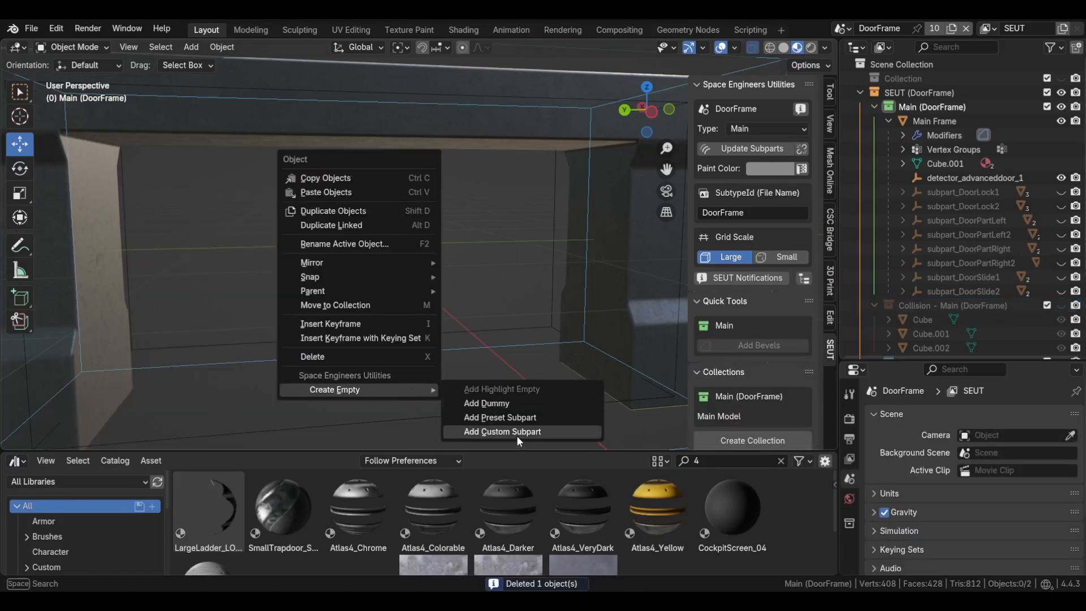
pyautogui.moveTo(529, 434)
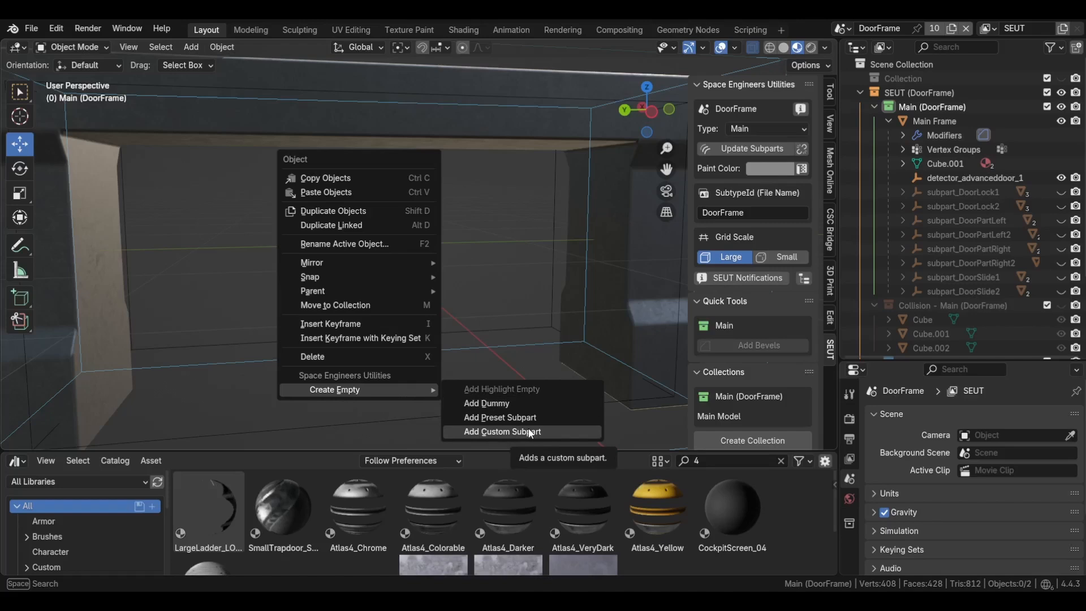
pyautogui.click(501, 431)
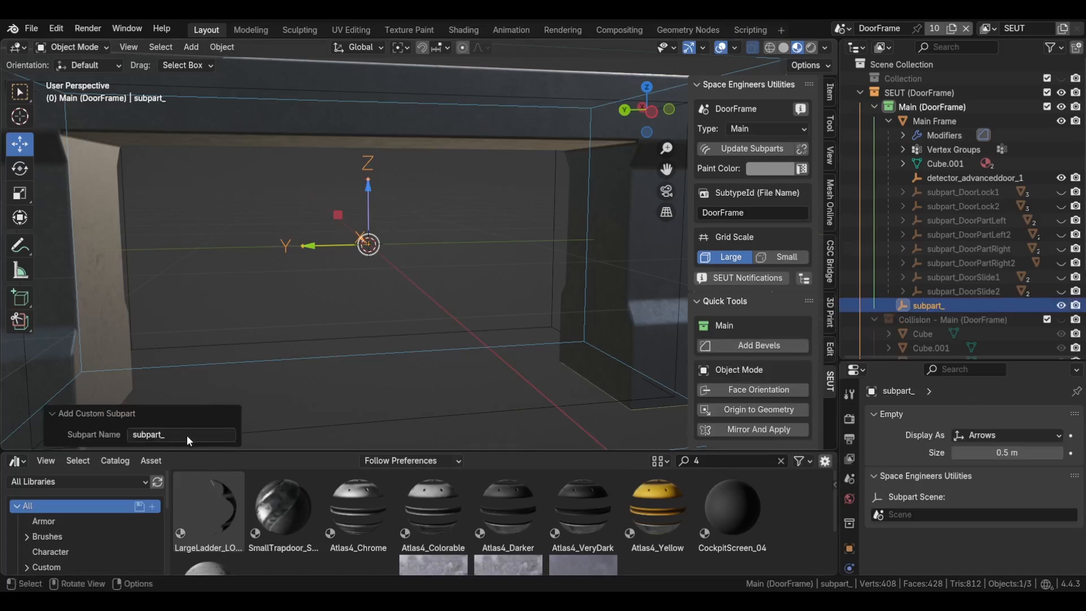
pyautogui.click(181, 435)
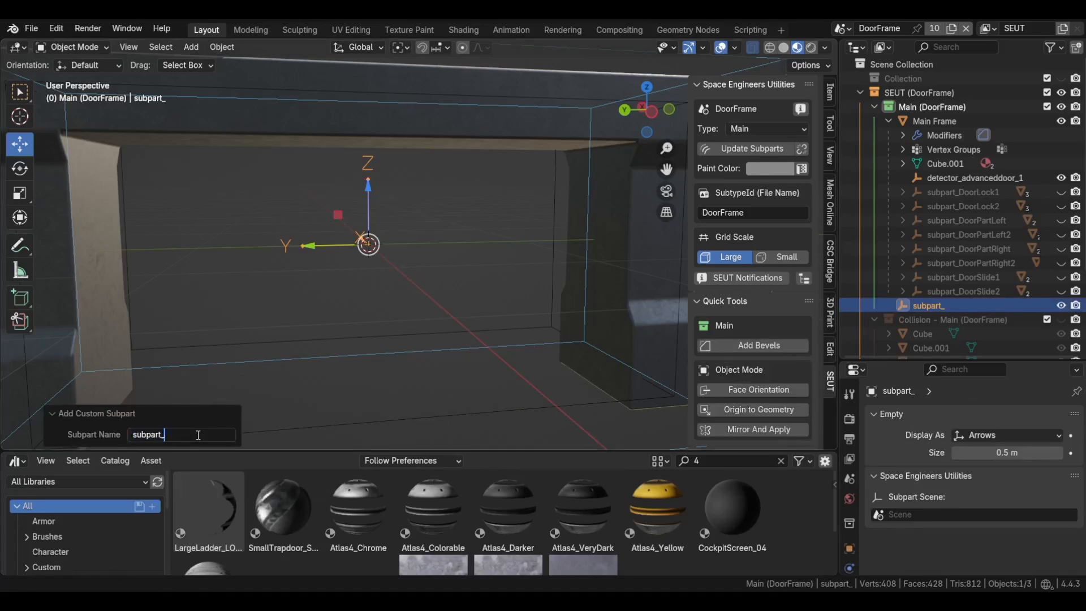
pyautogui.write('custom')
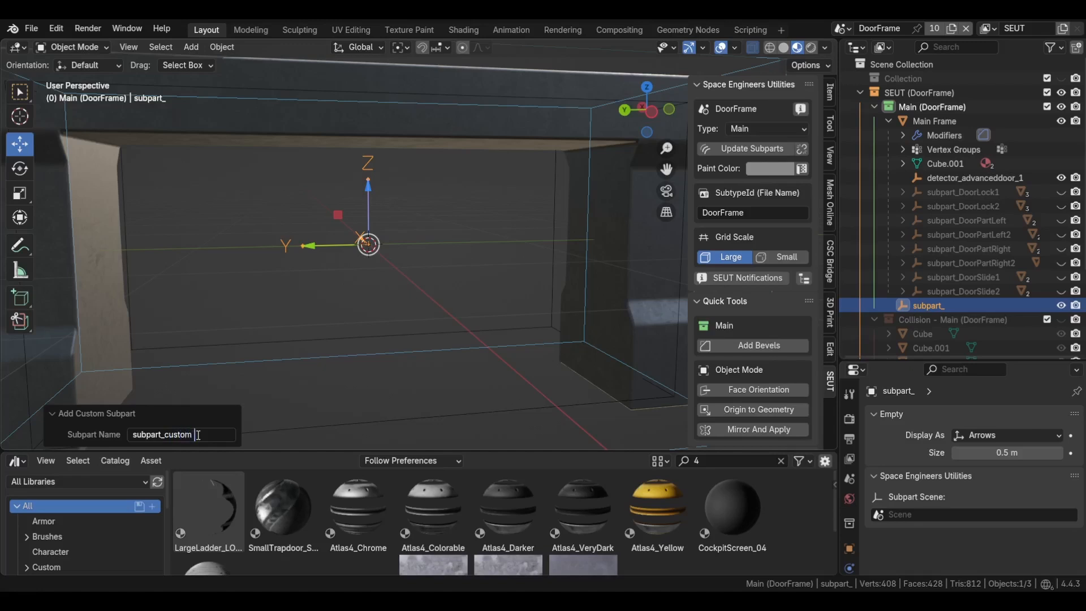
pyautogui.write('name')
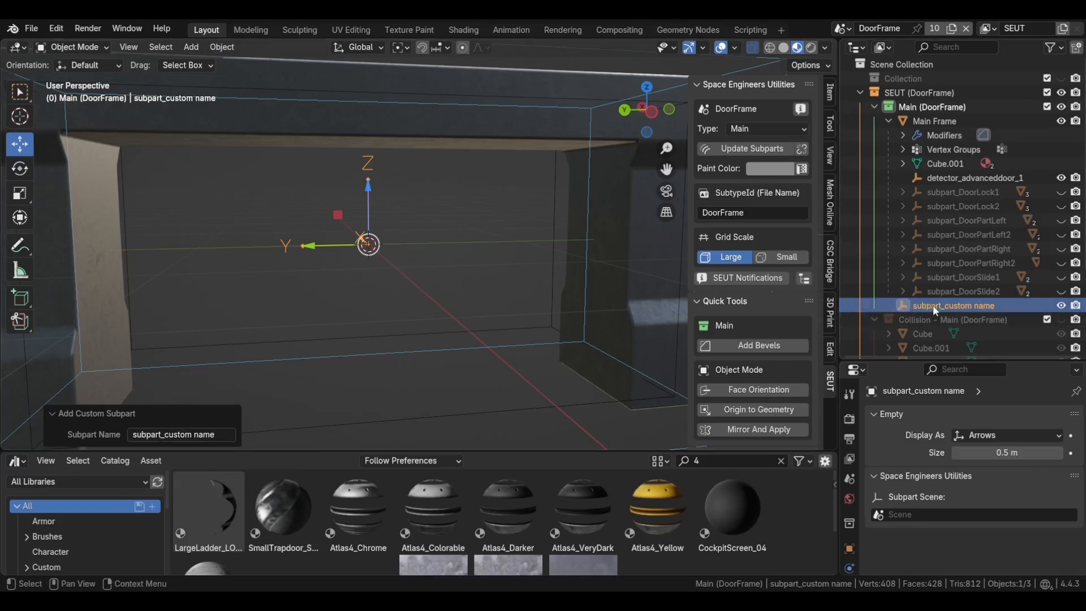
pyautogui.moveTo(971, 315)
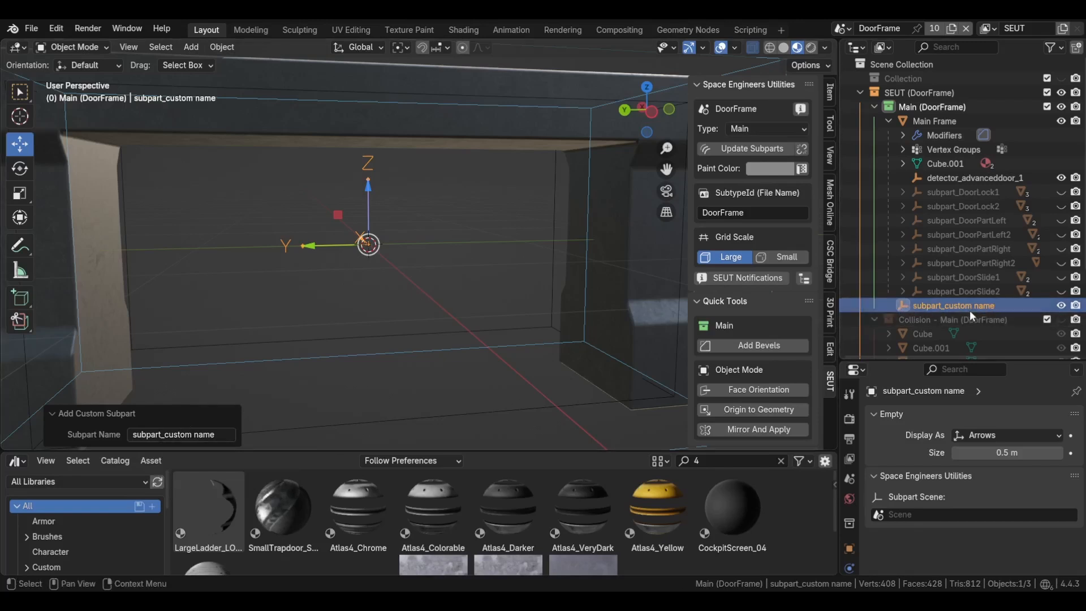
pyautogui.moveTo(954, 305); pyautogui.dragTo(942, 120)
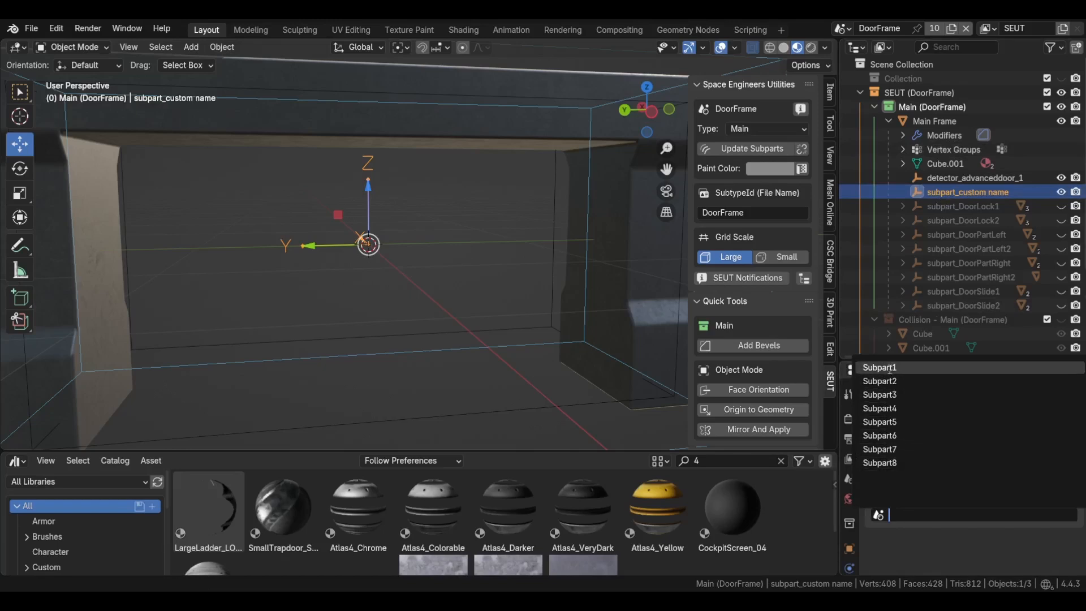
# - Set the custom subpart empty's Subpart Scene to Subpart1 and orbit to inspect the door panel
pyautogui.click(880, 367)
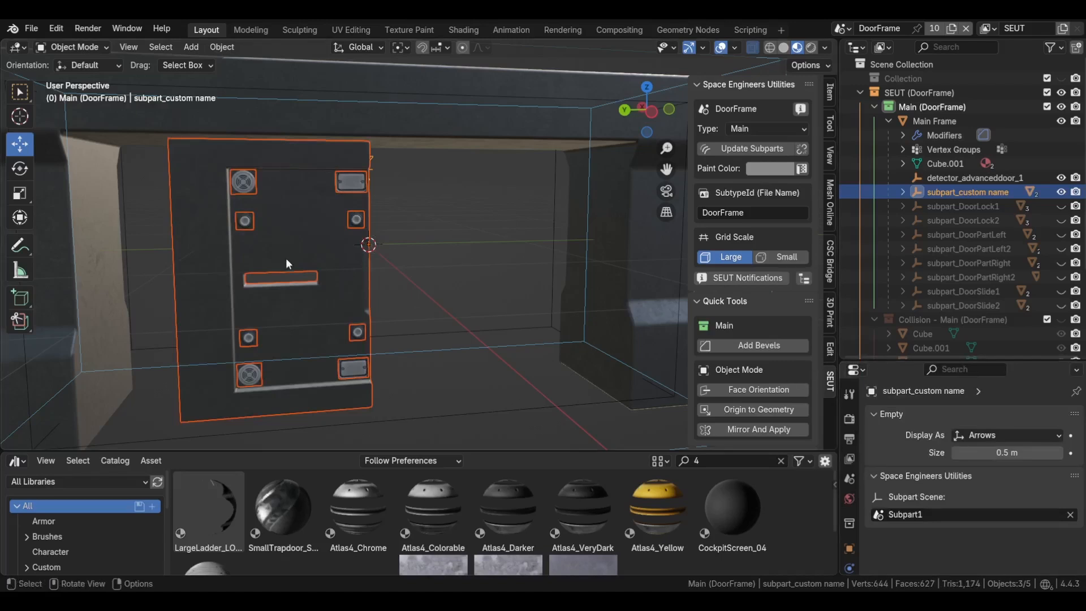
pyautogui.moveTo(446, 366)
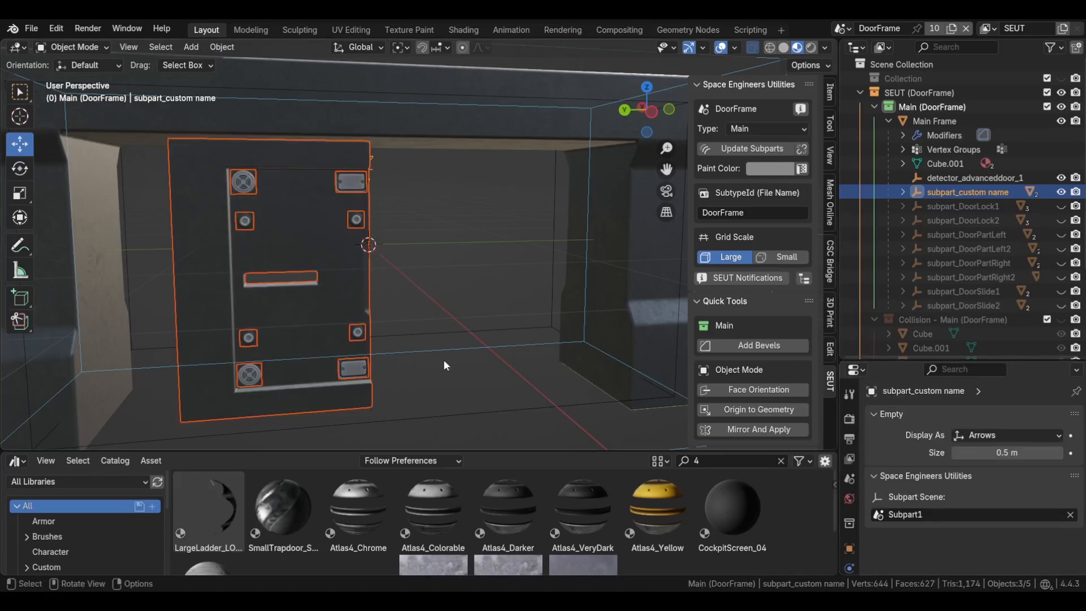
pyautogui.click(975, 177)
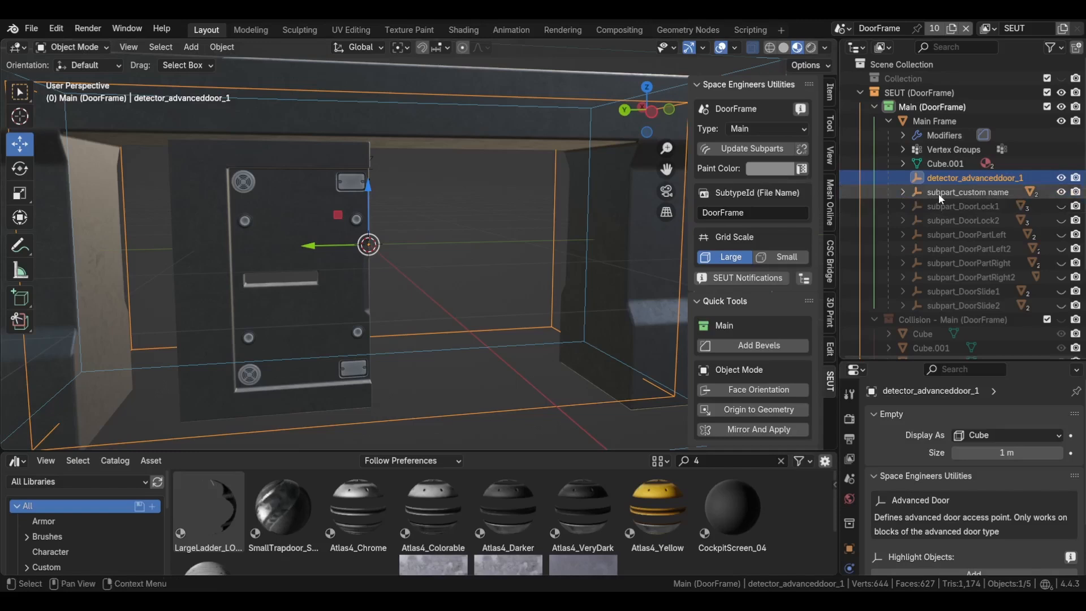
pyautogui.click(967, 192)
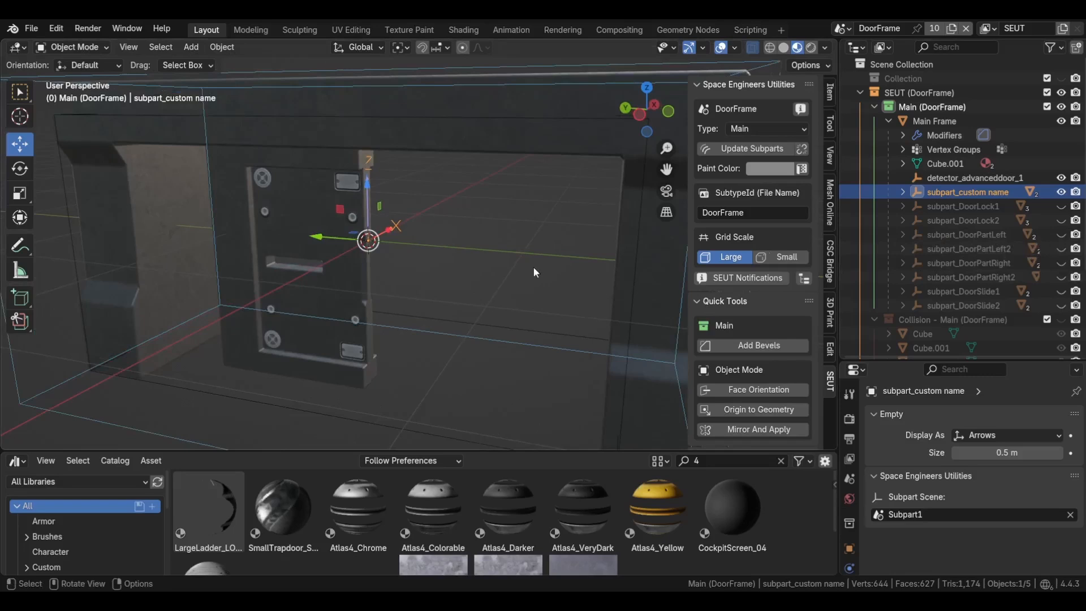
pyautogui.moveTo(534, 273); pyautogui.dragTo(412, 303)
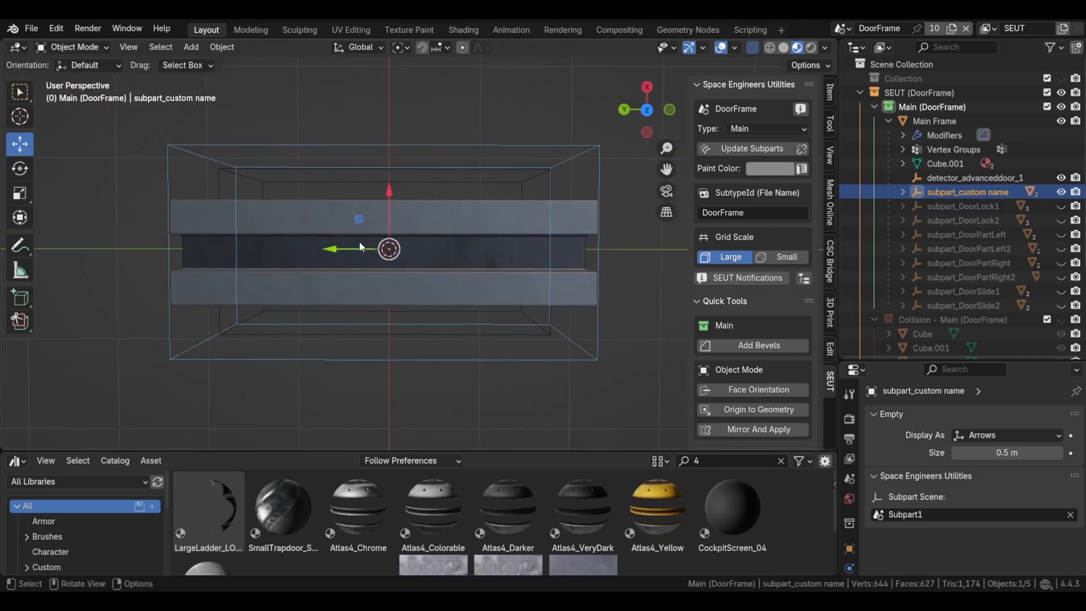
pyautogui.moveTo(604, 261)
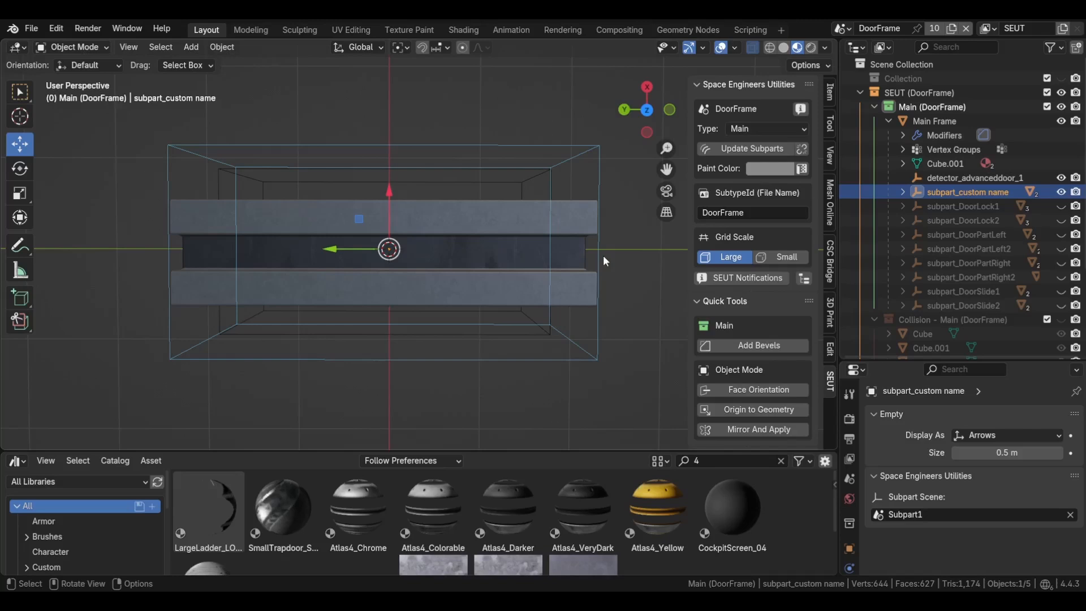
pyautogui.moveTo(568, 208)
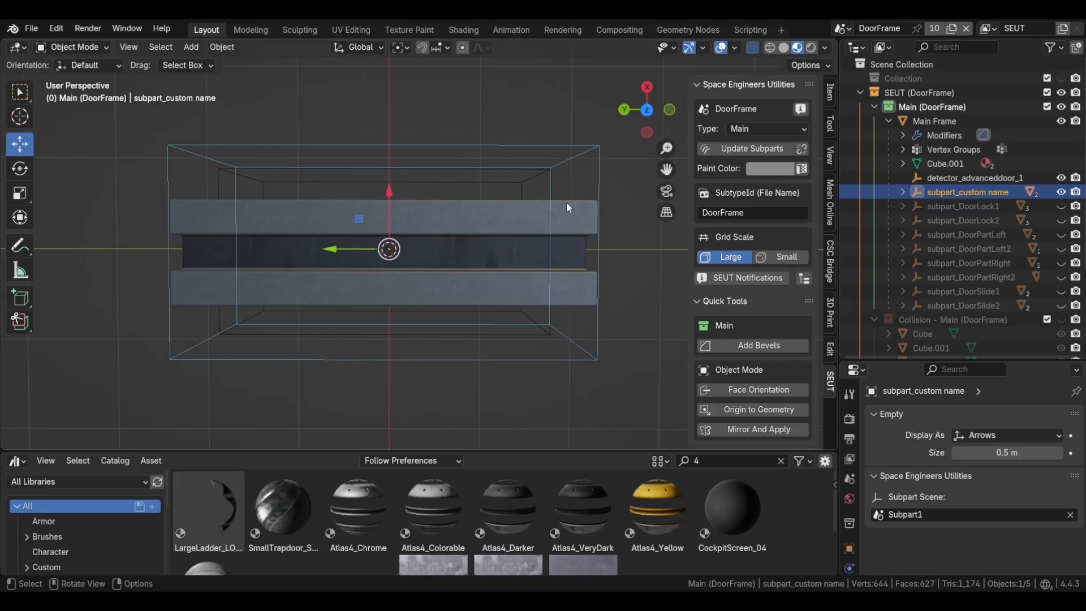
pyautogui.moveTo(565, 175)
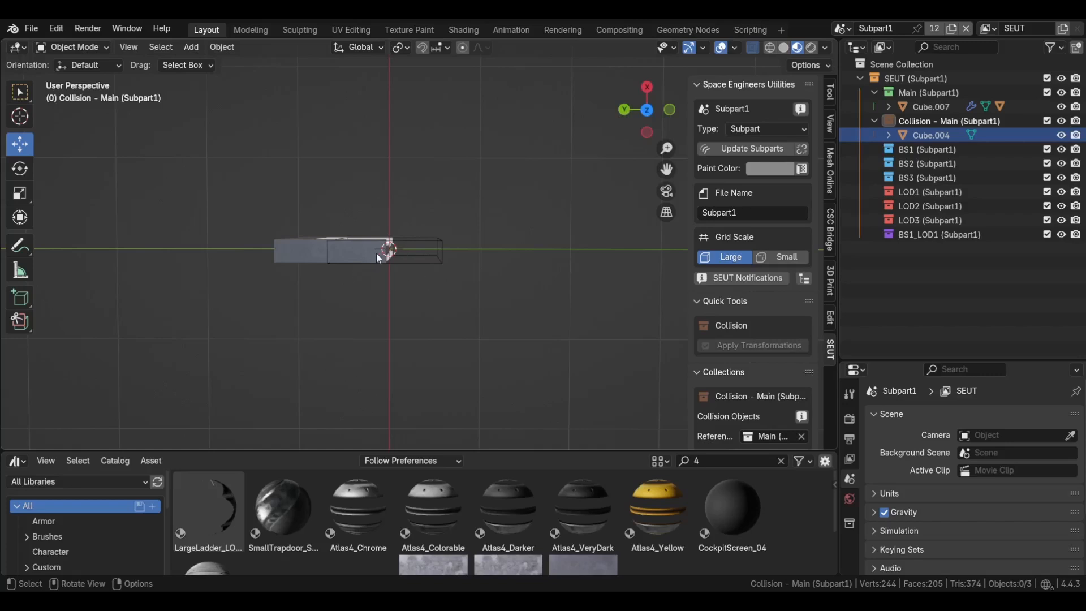
pyautogui.moveTo(197, 258)
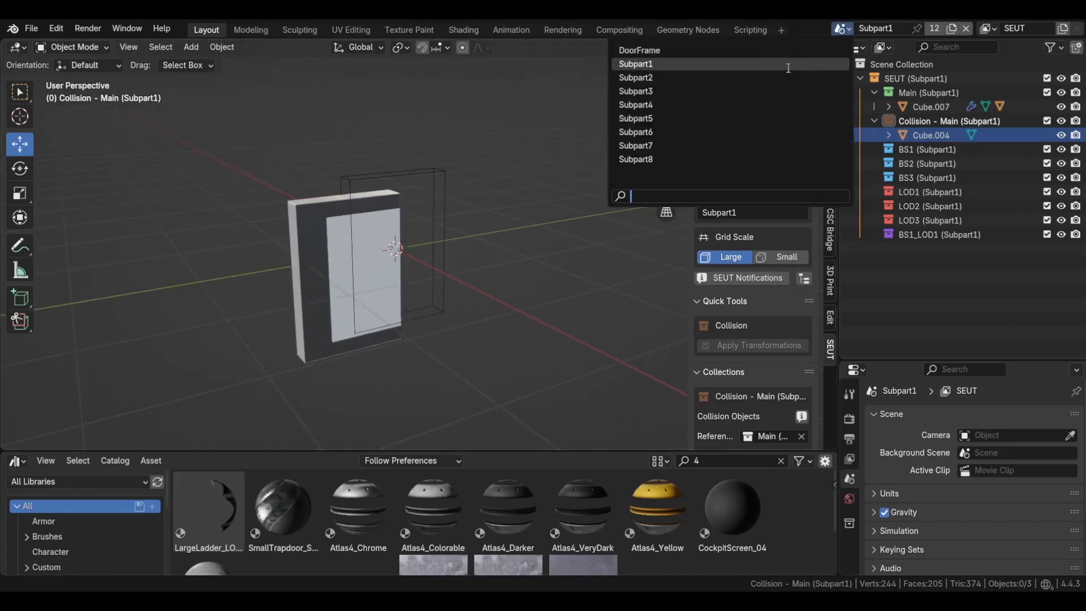
pyautogui.click(639, 50)
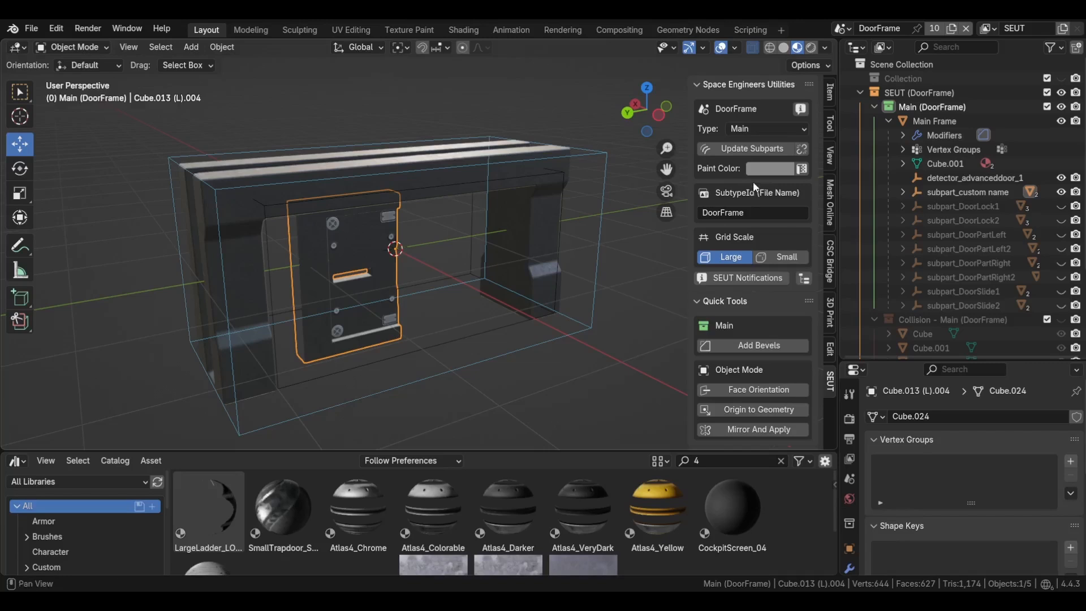
# - Select the custom subpart empty and set its Z rotation to -180°
pyautogui.click(829, 92)
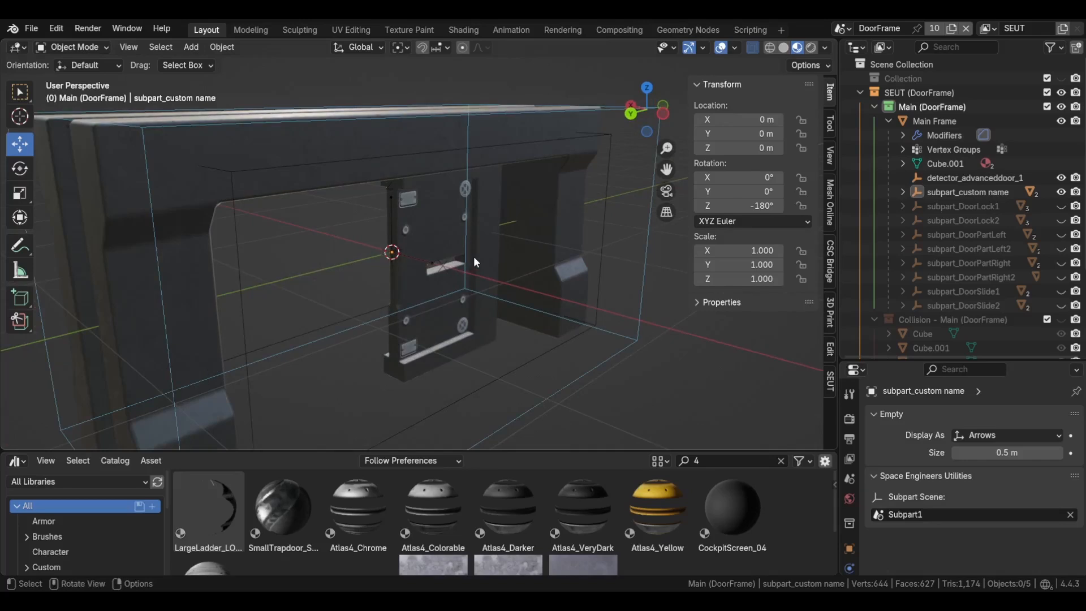
pyautogui.moveTo(648, 259)
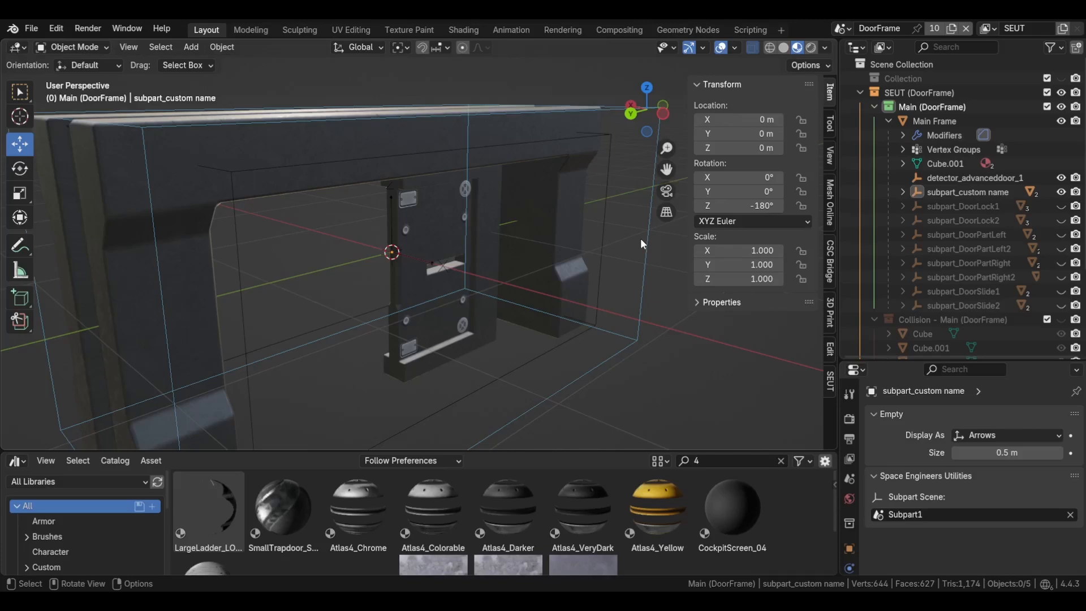
pyautogui.click(974, 178)
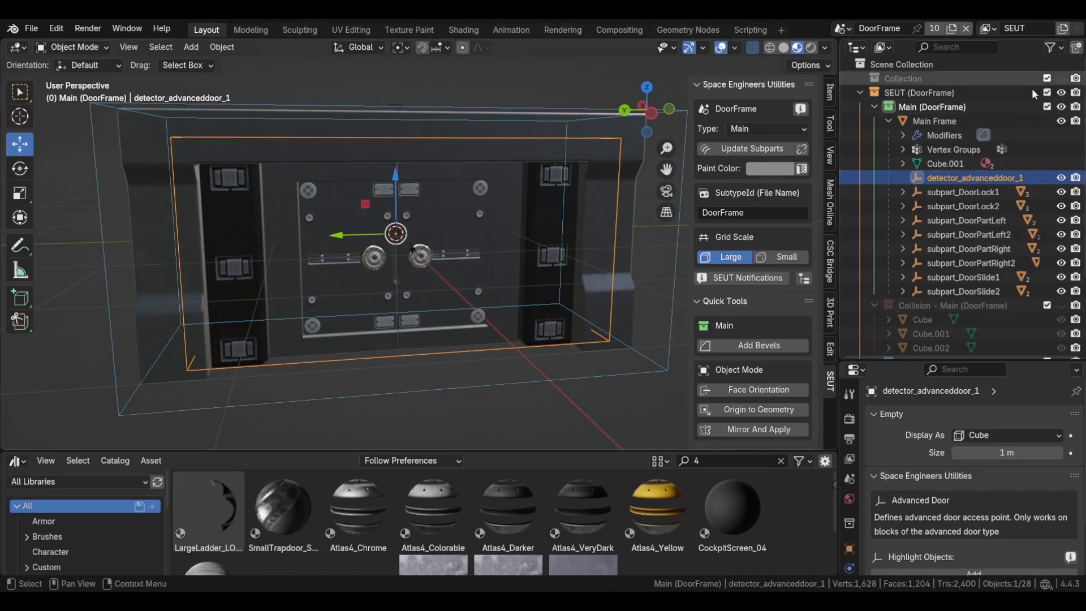
pyautogui.click(936, 121)
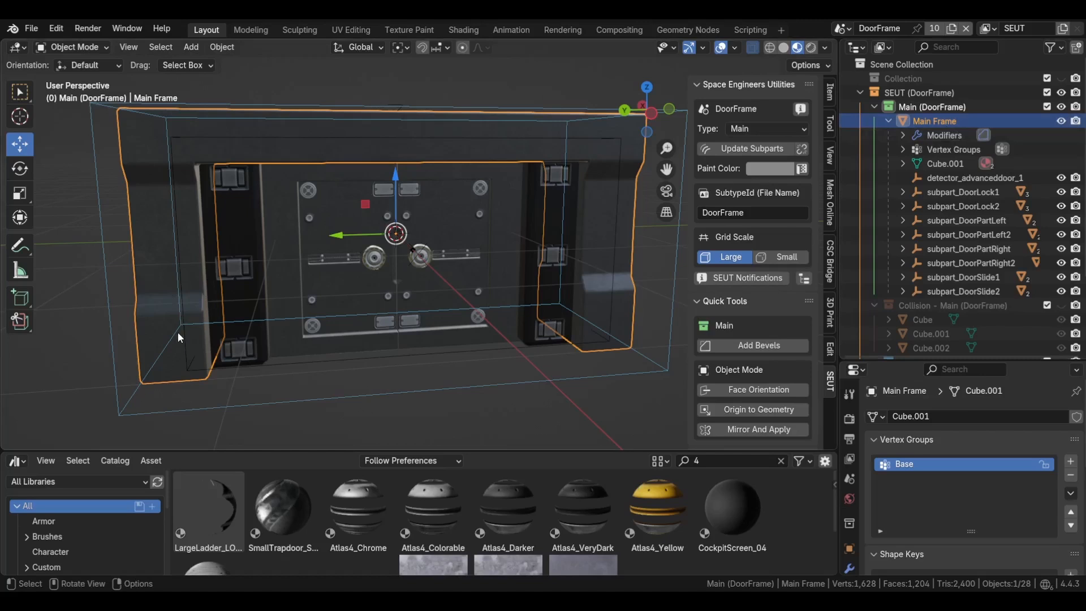
pyautogui.moveTo(580, 405)
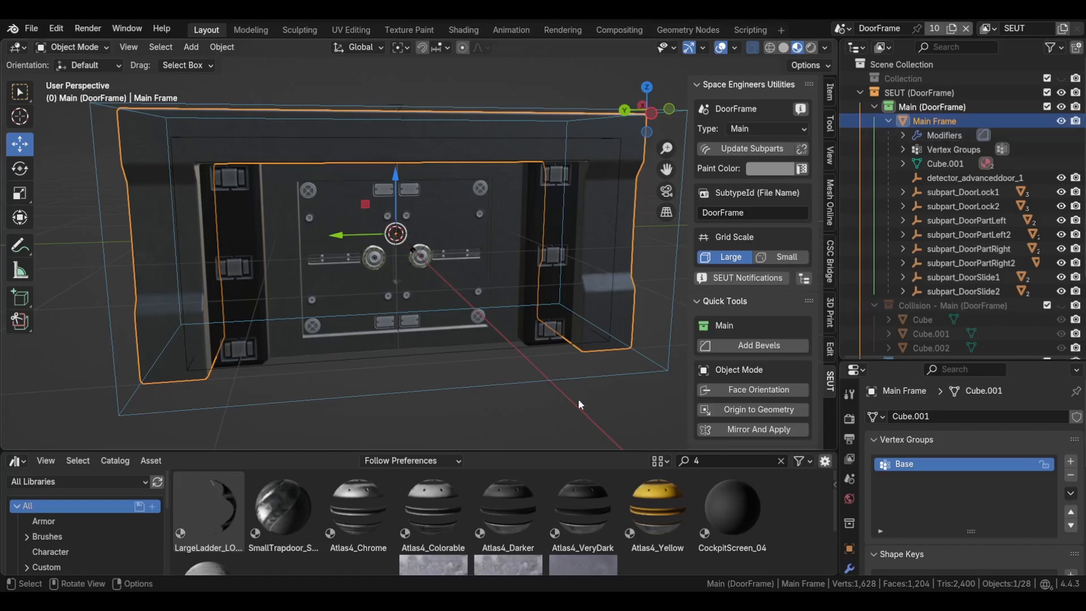
pyautogui.click(975, 178)
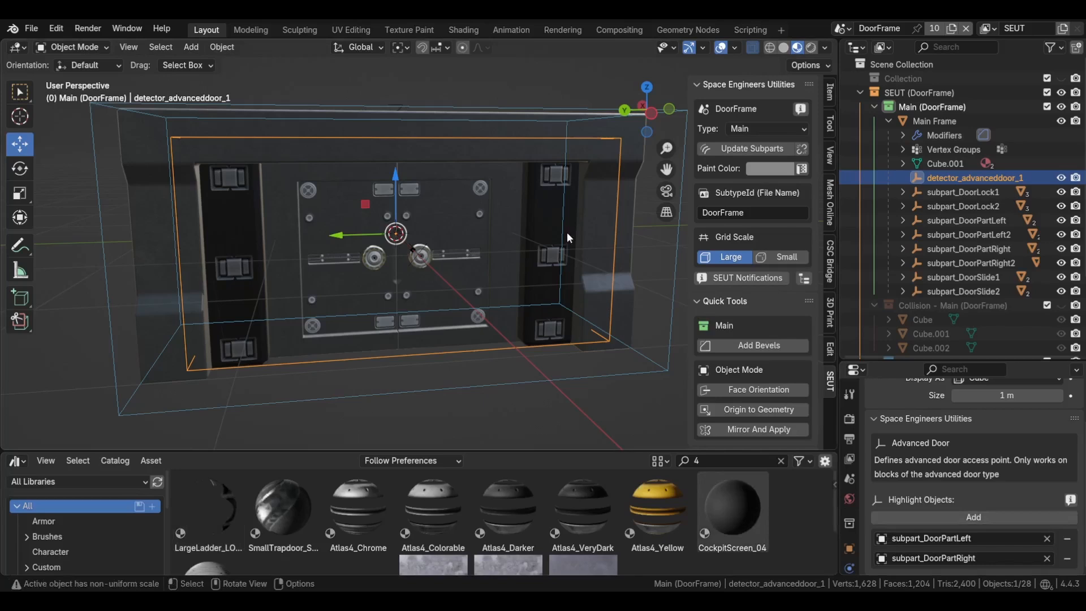
pyautogui.moveTo(379, 299)
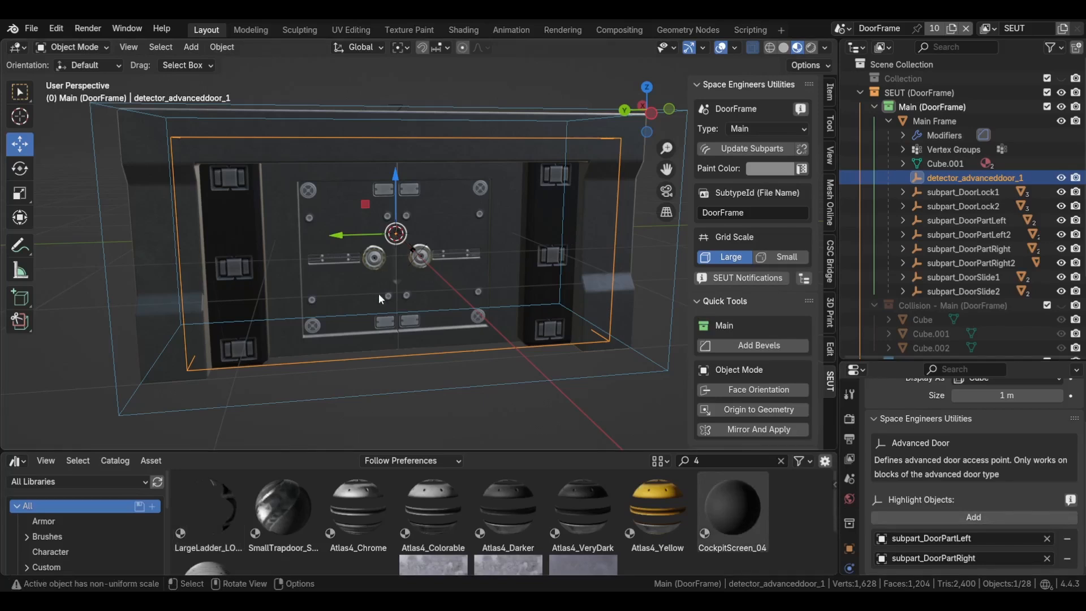
pyautogui.moveTo(1030, 157)
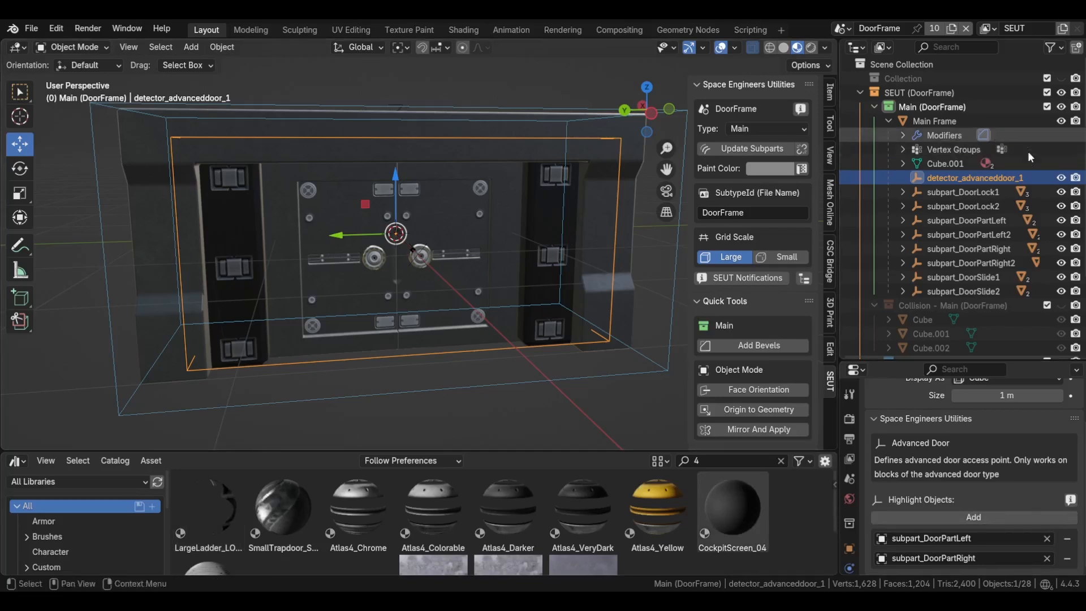
pyautogui.click(963, 192)
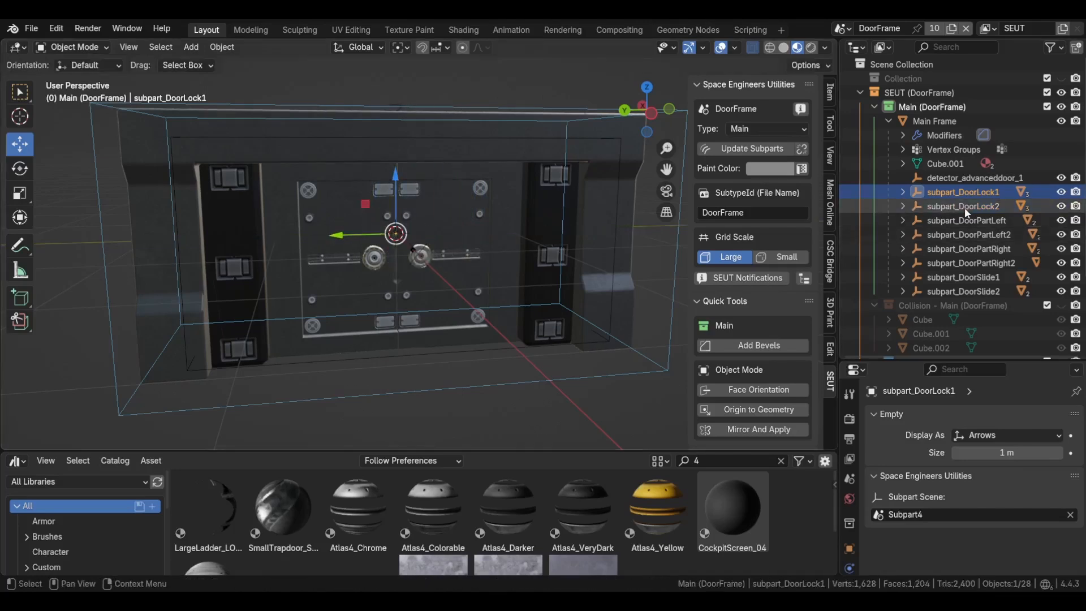
pyautogui.click(964, 206)
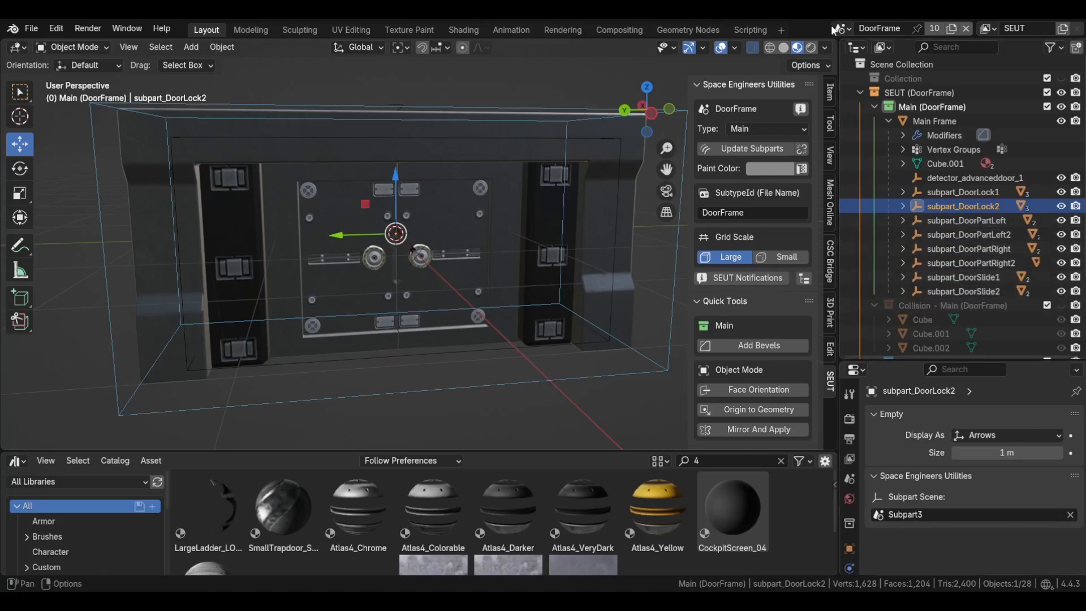
pyautogui.click(837, 28)
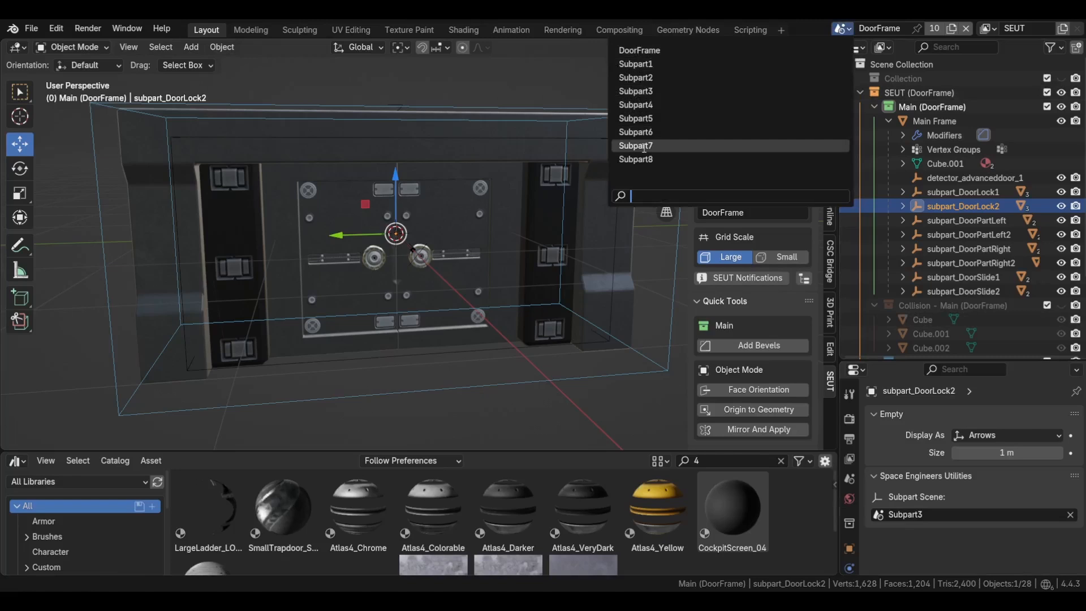
pyautogui.moveTo(636, 159)
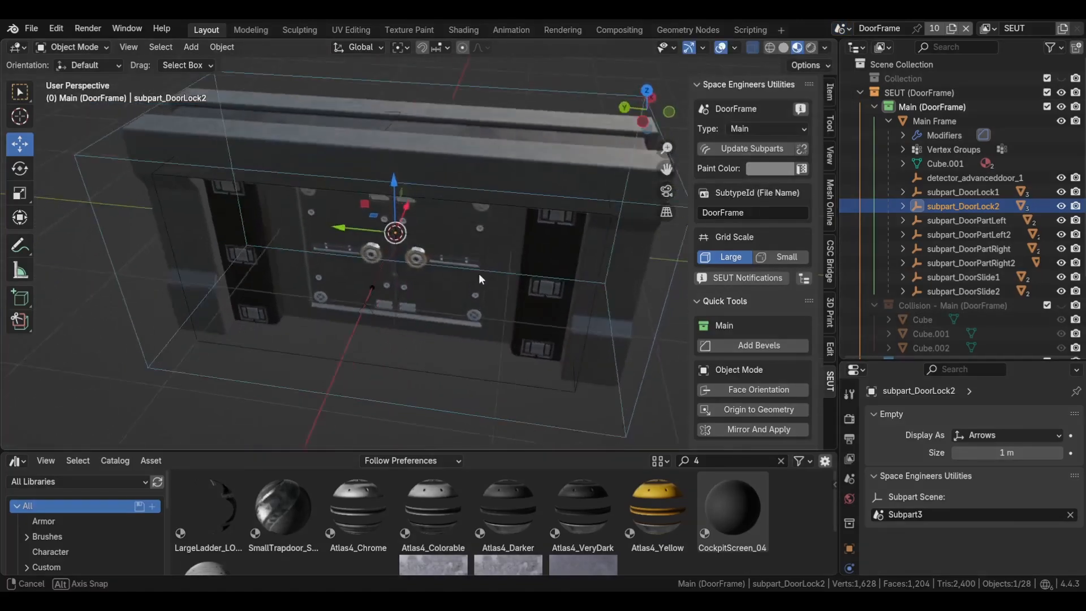
pyautogui.moveTo(480, 279); pyautogui.dragTo(423, 231)
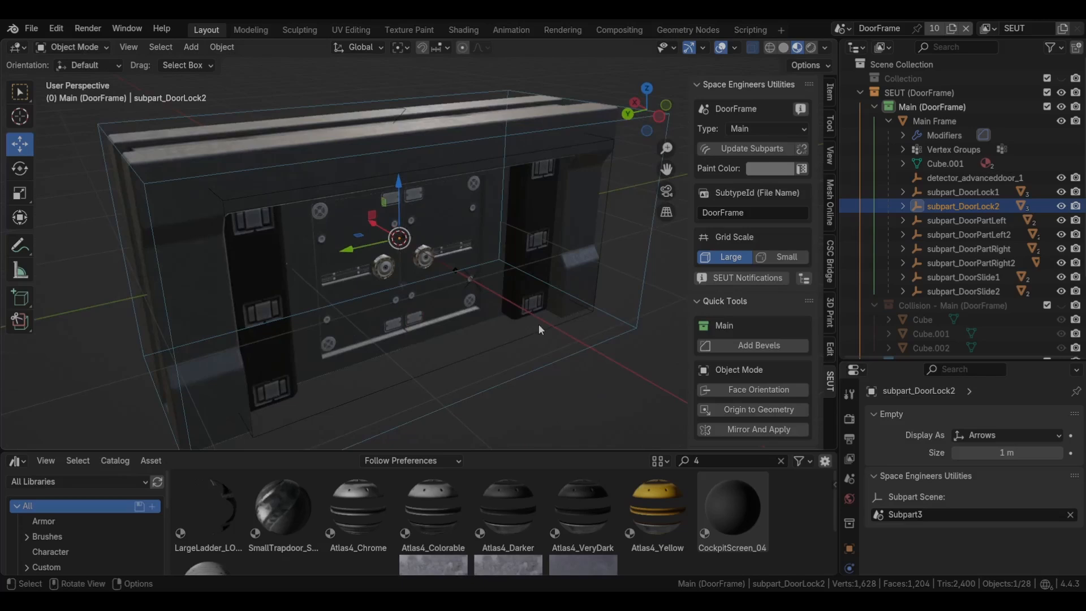
pyautogui.moveTo(1002, 228)
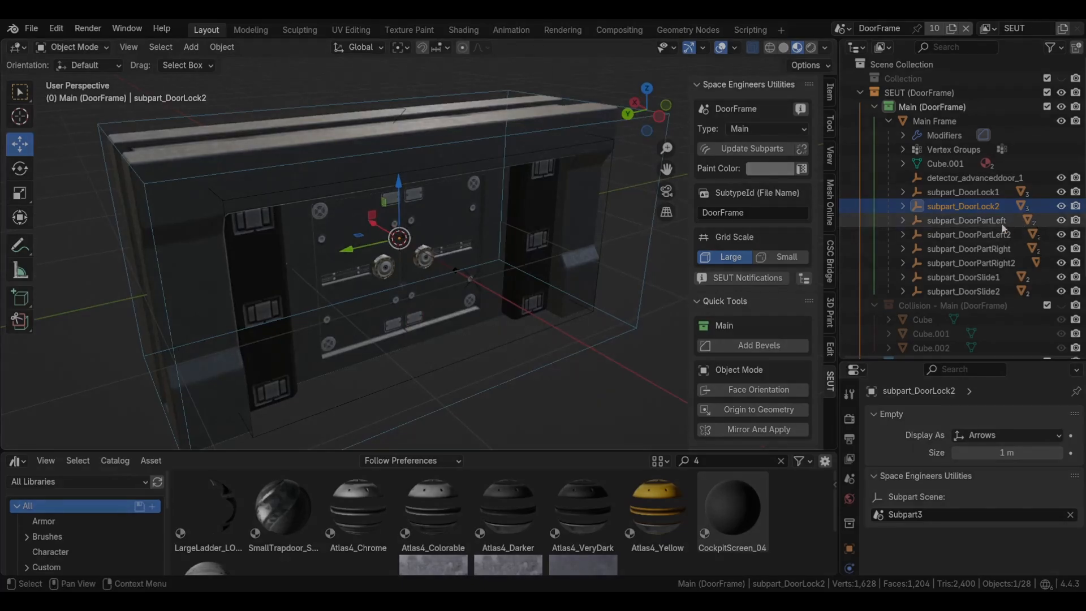